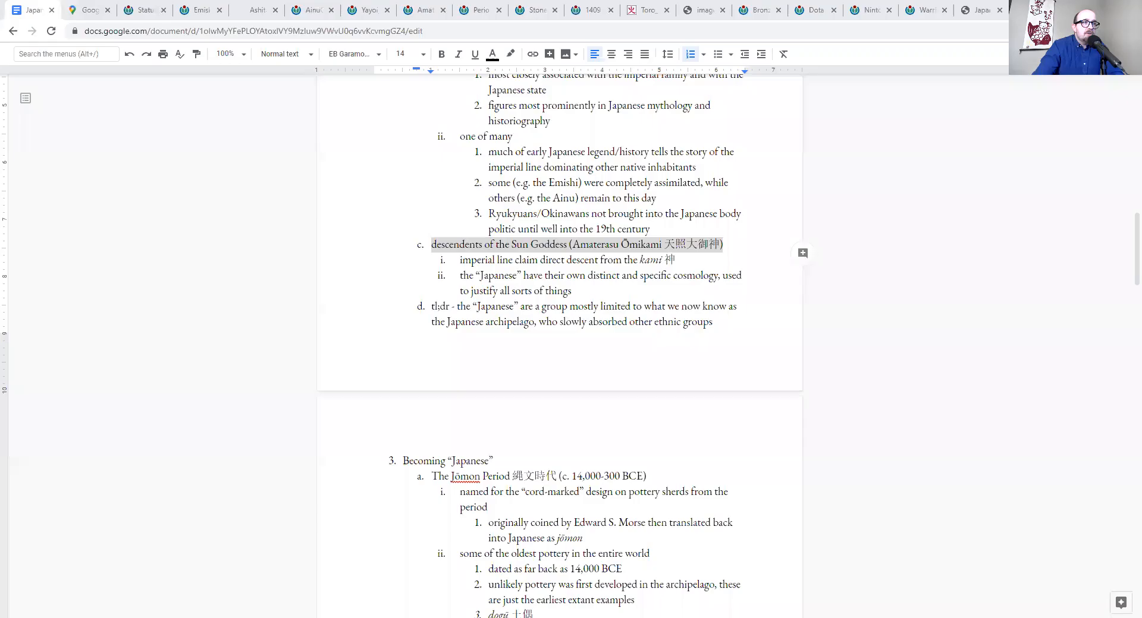
Show the full-size Commons image of the decorated Middle Jōmon pottery vessel
{"action": "scroll", "scroll_direction": "down", "scroll_amount": 3}
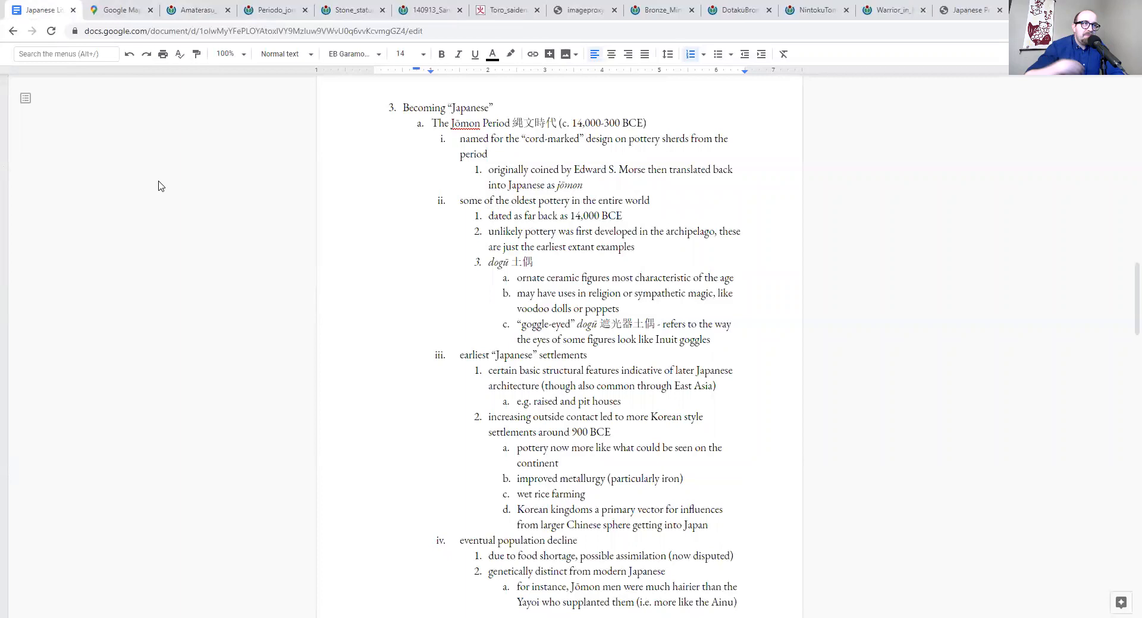
{"action": "mouse_move", "coordinate": [226, 200]}
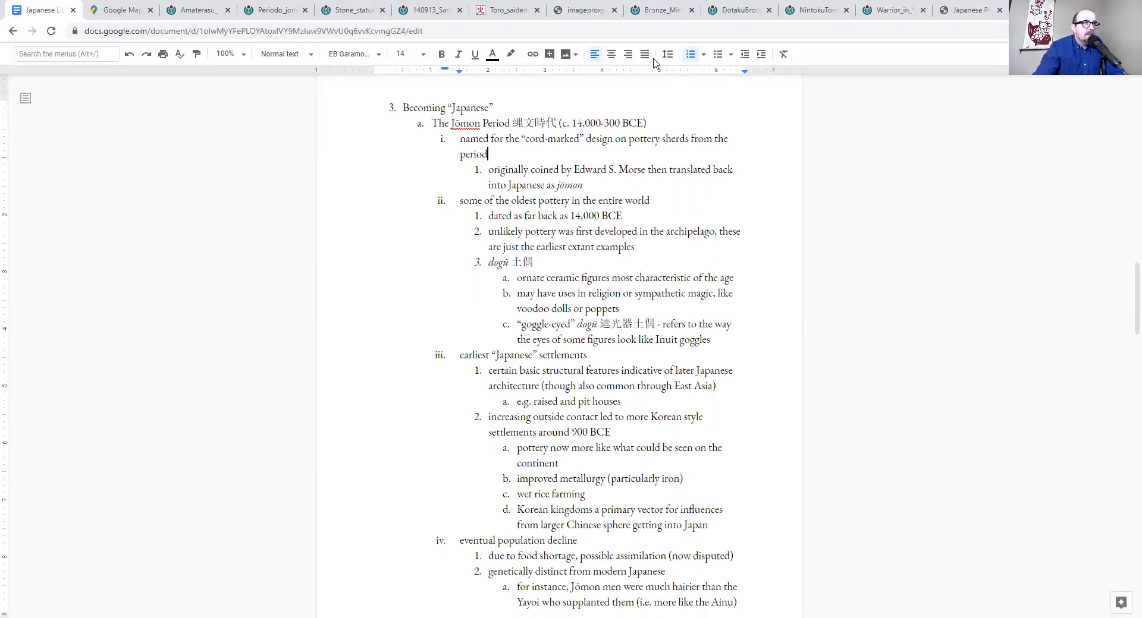
{"action": "left_click", "coordinate": [274, 9]}
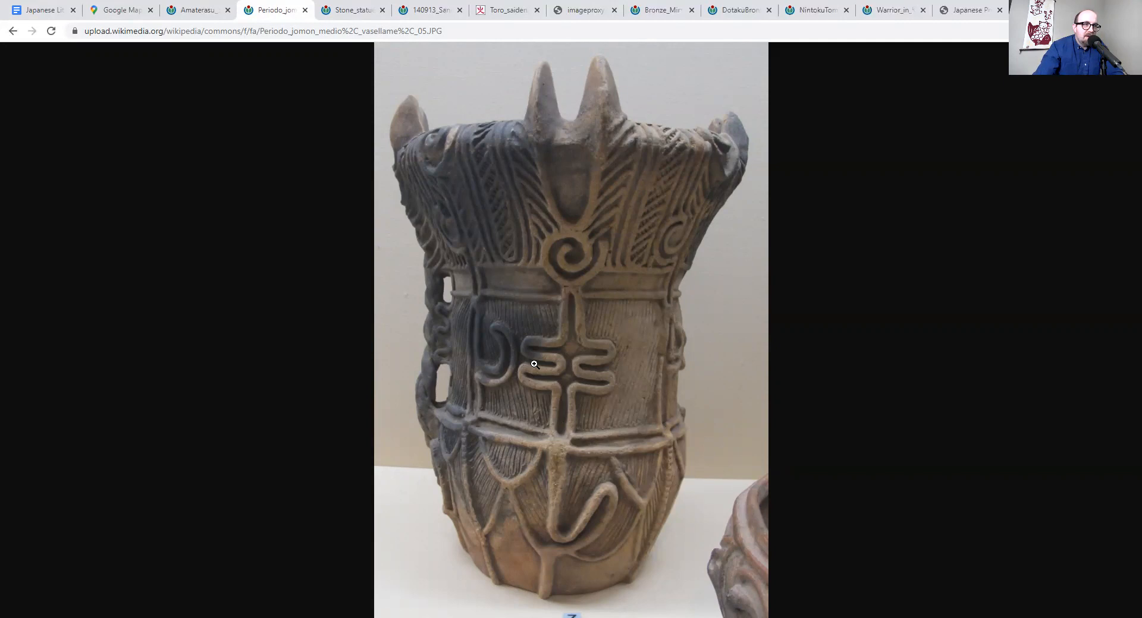
{"action": "mouse_move", "coordinate": [588, 550]}
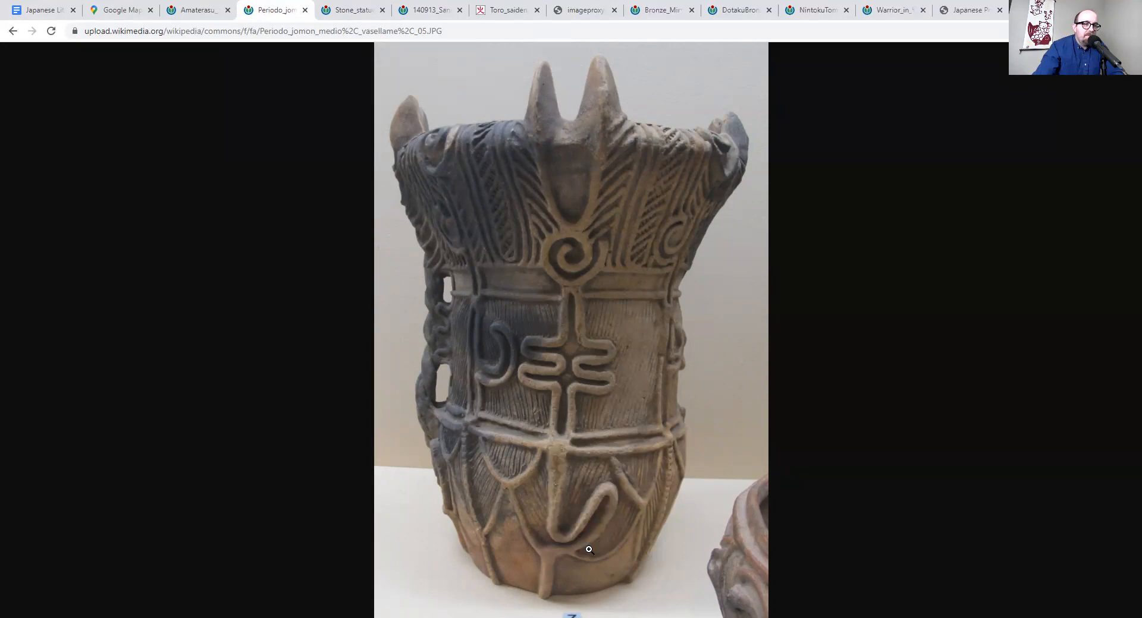
{"action": "mouse_move", "coordinate": [317, 90]}
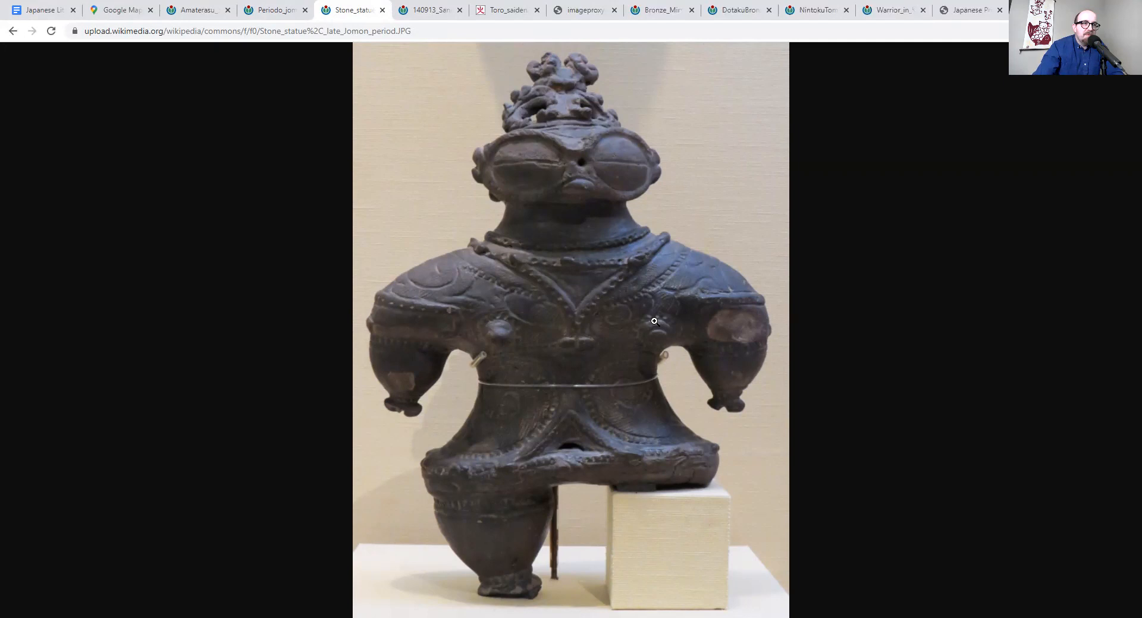
{"action": "mouse_move", "coordinate": [595, 303]}
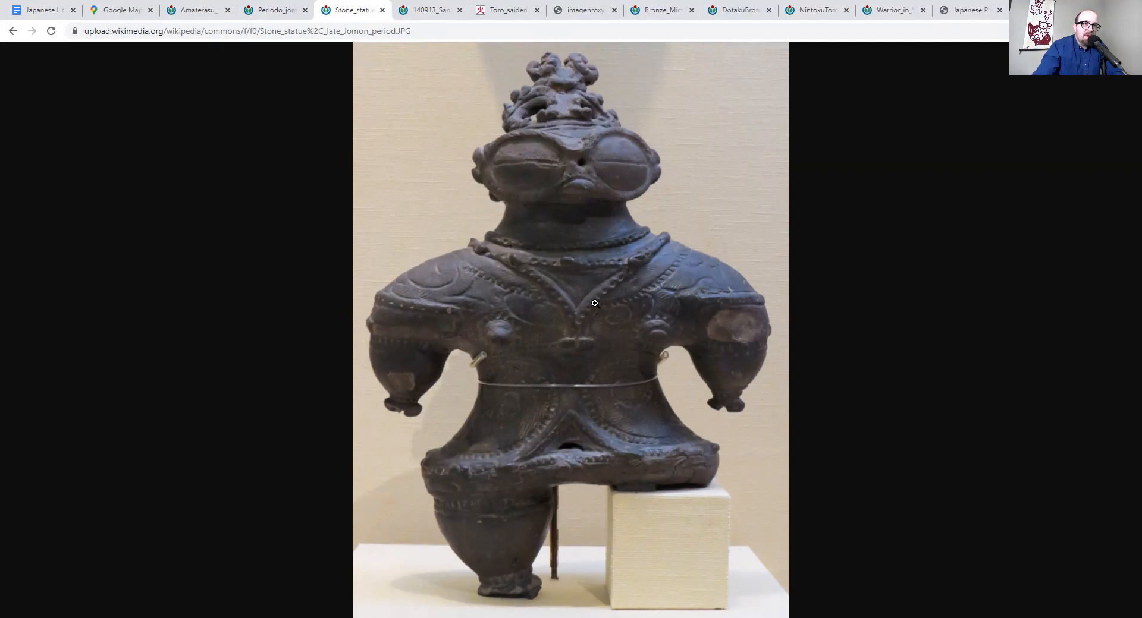
Switch to the image of the goggle-eyed late Jōmon dogū figure
{"action": "left_click", "coordinate": [41, 10]}
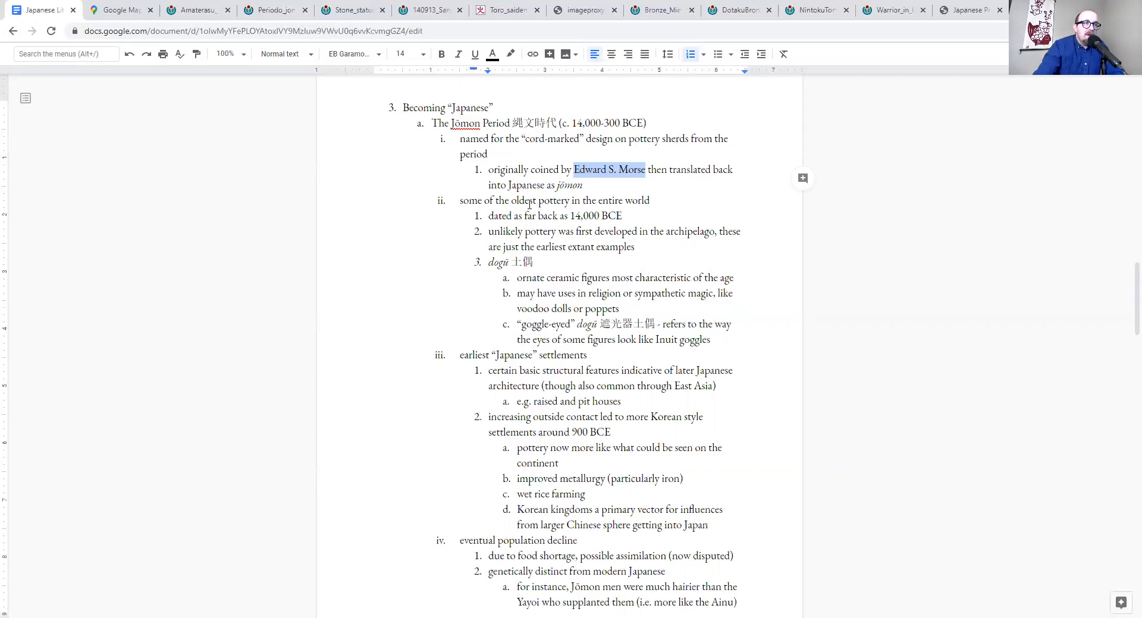
{"action": "scroll", "scroll_direction": "down", "scroll_amount": 3}
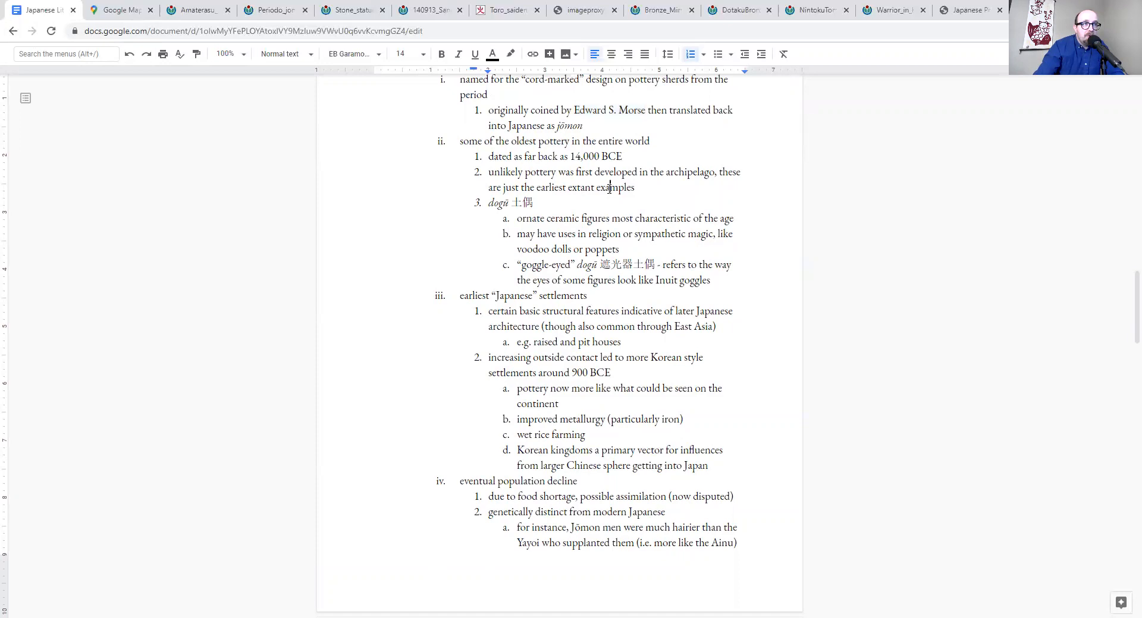
{"action": "scroll", "scroll_direction": "down", "scroll_amount": 3}
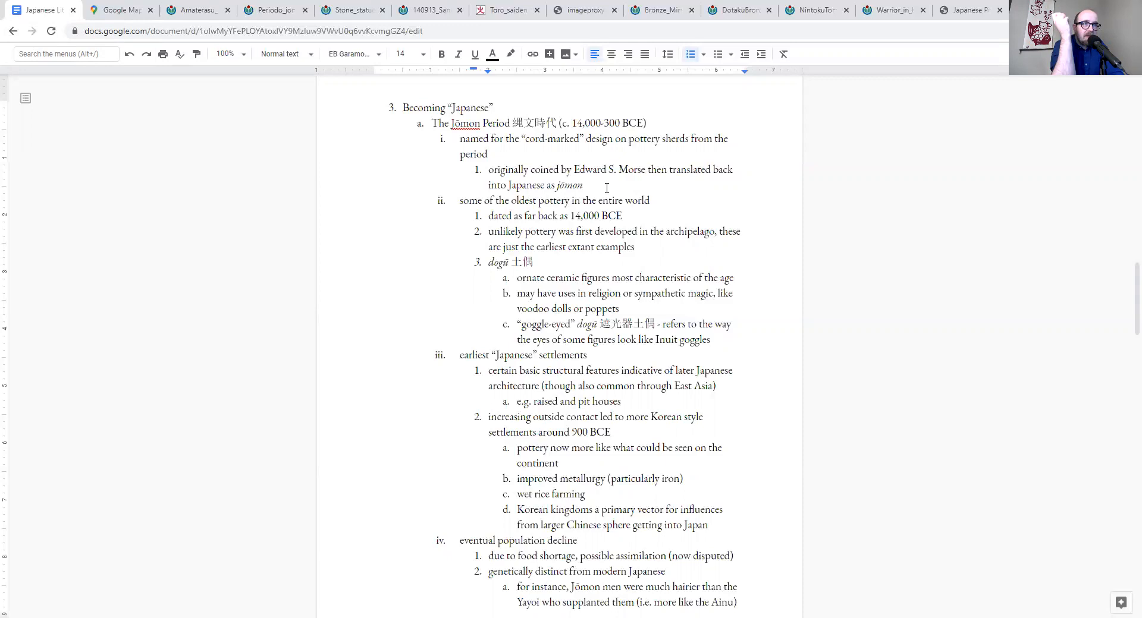
{"action": "scroll", "scroll_direction": "down", "scroll_amount": 3}
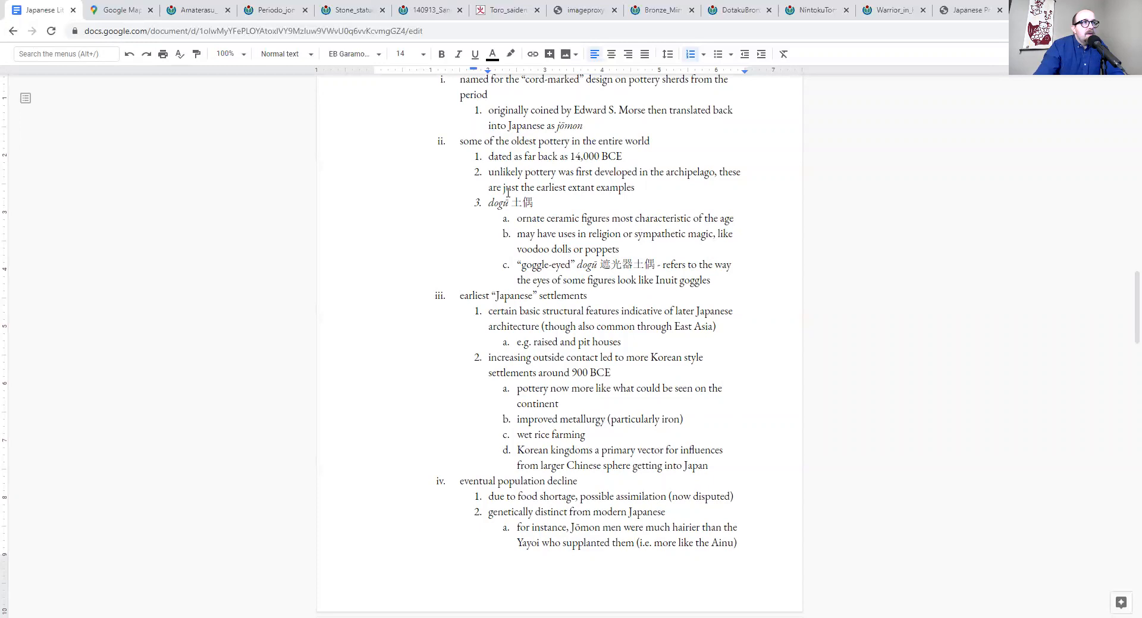
{"action": "double_click", "coordinate": [498, 203]}
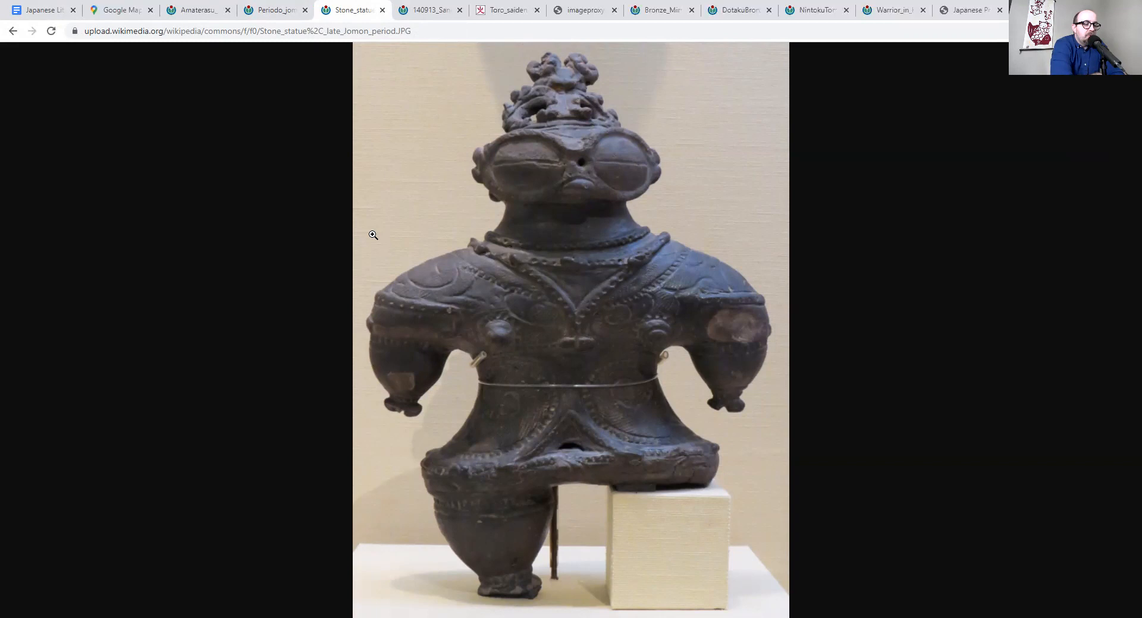
{"action": "mouse_move", "coordinate": [702, 49]}
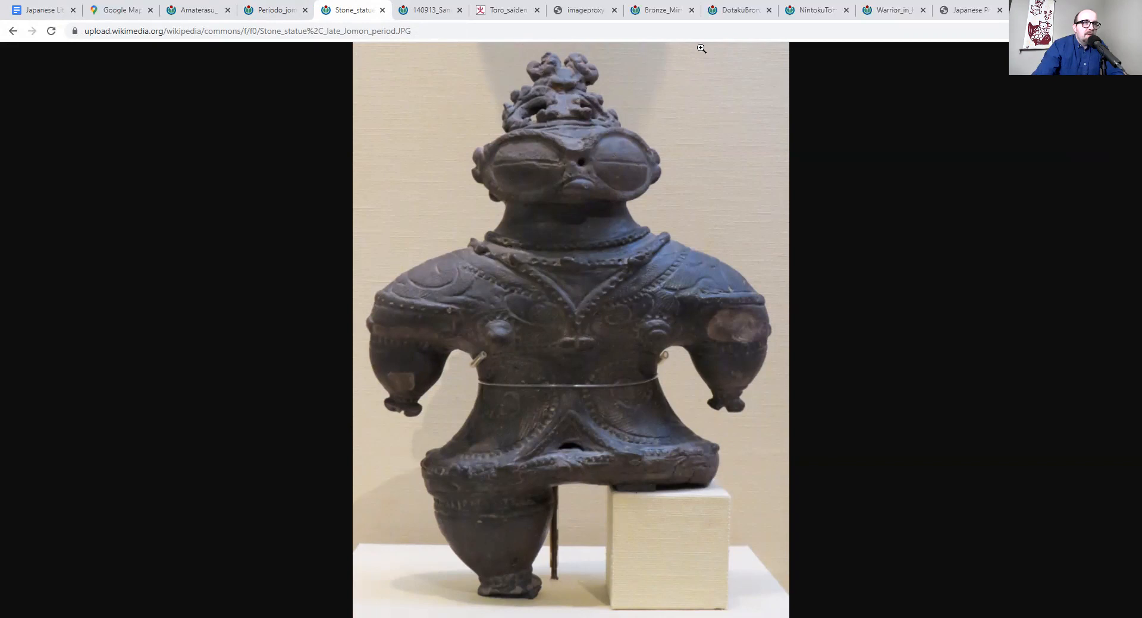
{"action": "mouse_move", "coordinate": [435, 280]}
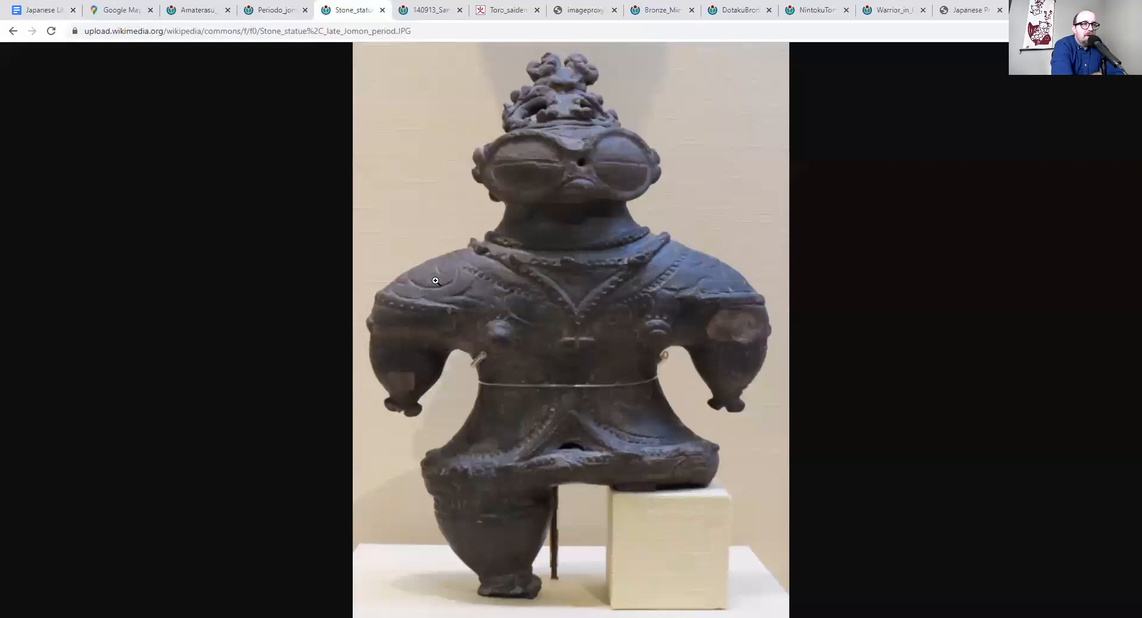
{"action": "left_click", "coordinate": [40, 9]}
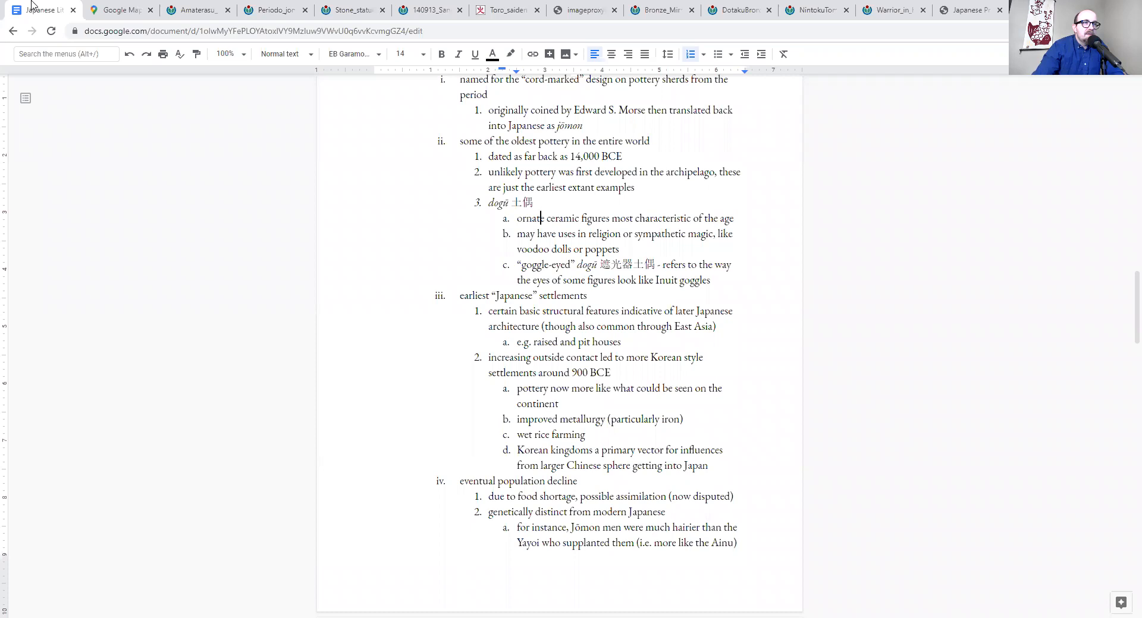
{"action": "left_click", "coordinate": [350, 11]}
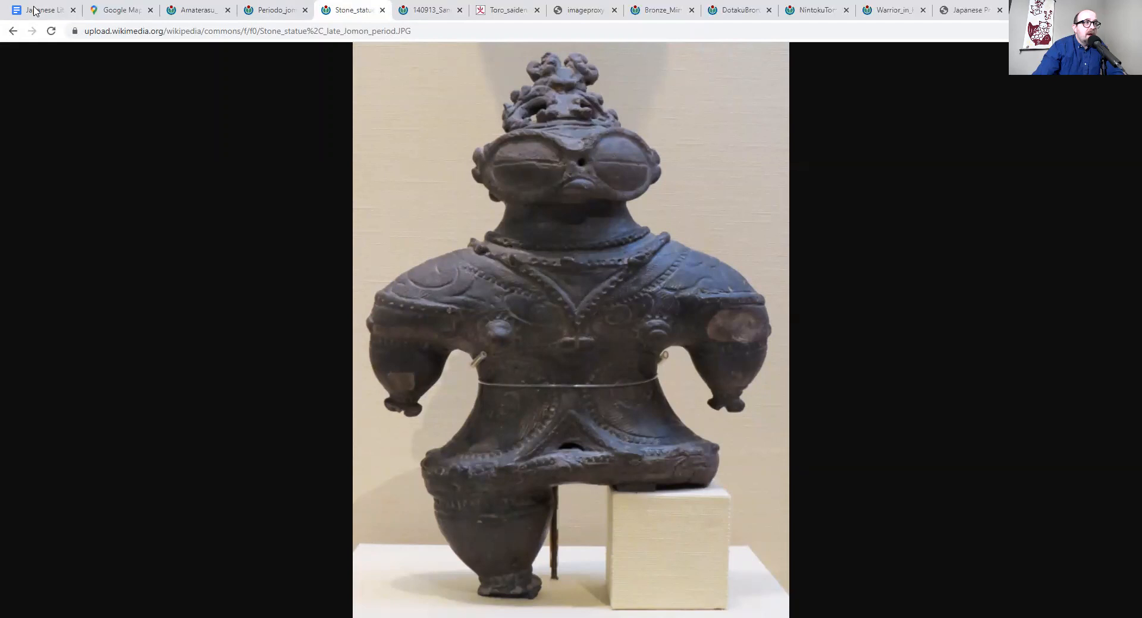
{"action": "left_click", "coordinate": [41, 10]}
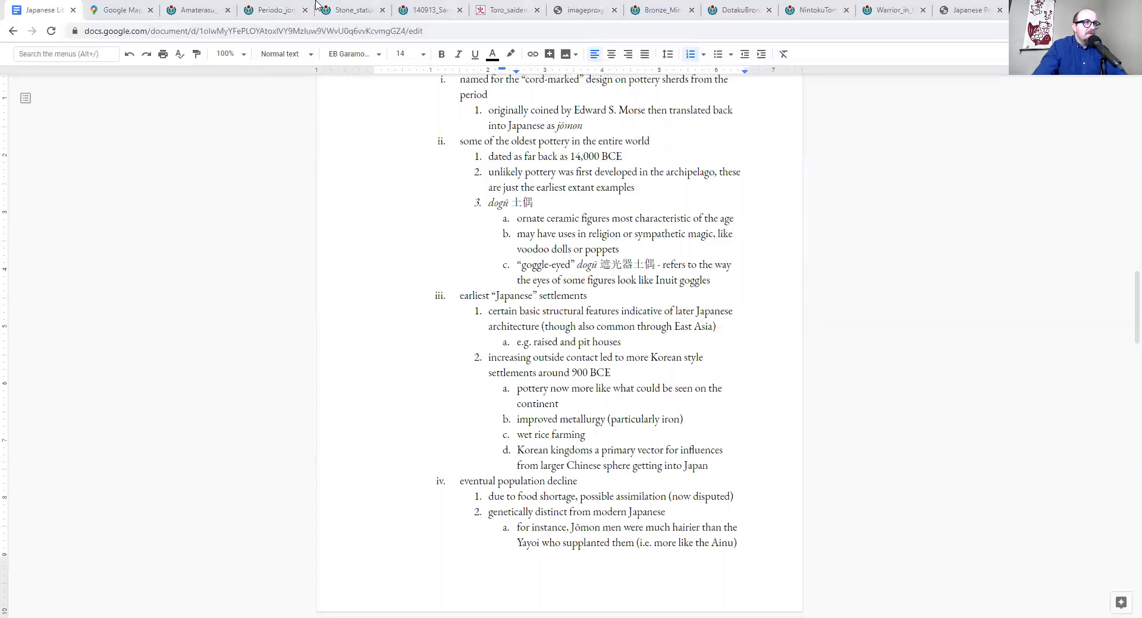
{"action": "left_click", "coordinate": [352, 10]}
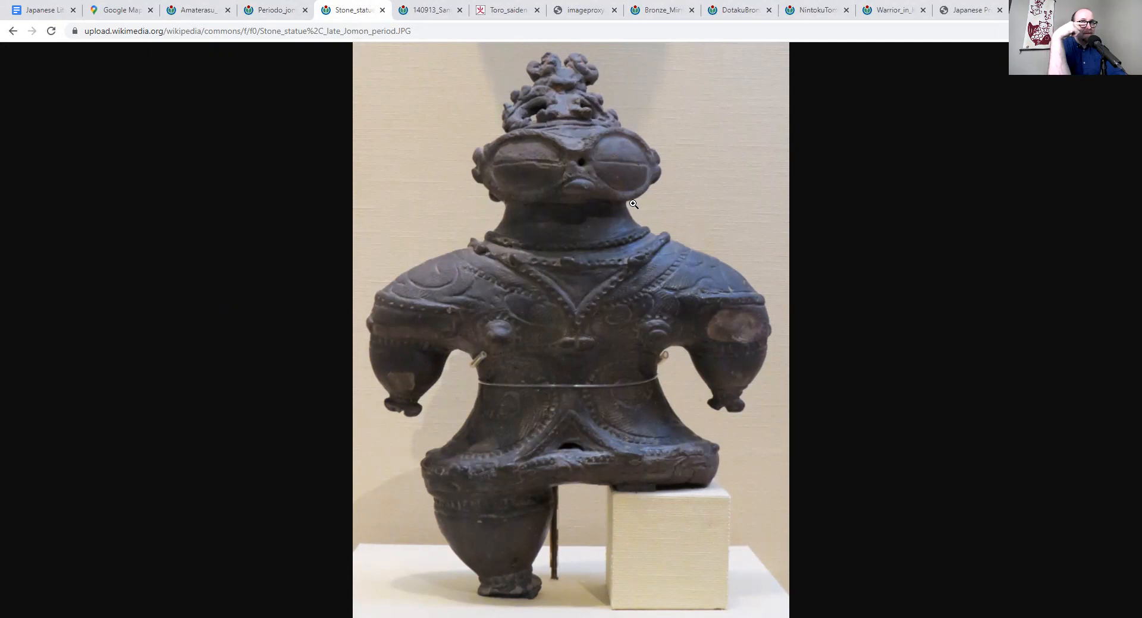
{"action": "left_click", "coordinate": [41, 10]}
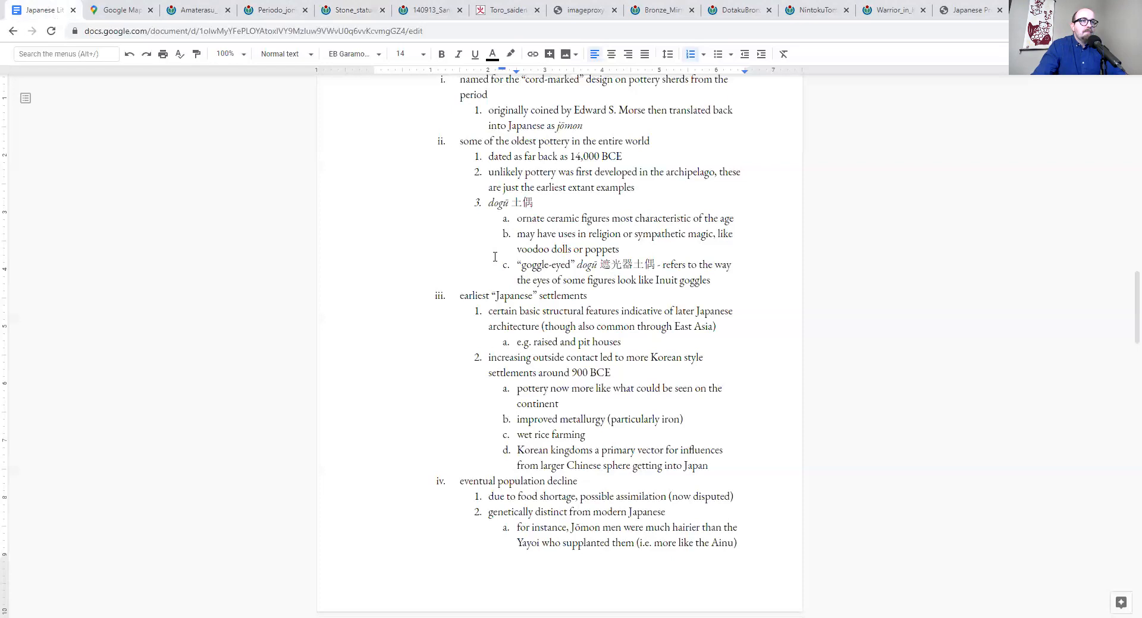
Scroll the outline down to the end of the Jōmon notes and the Yayoi Period heading
{"action": "scroll", "scroll_direction": "down", "scroll_amount": 3}
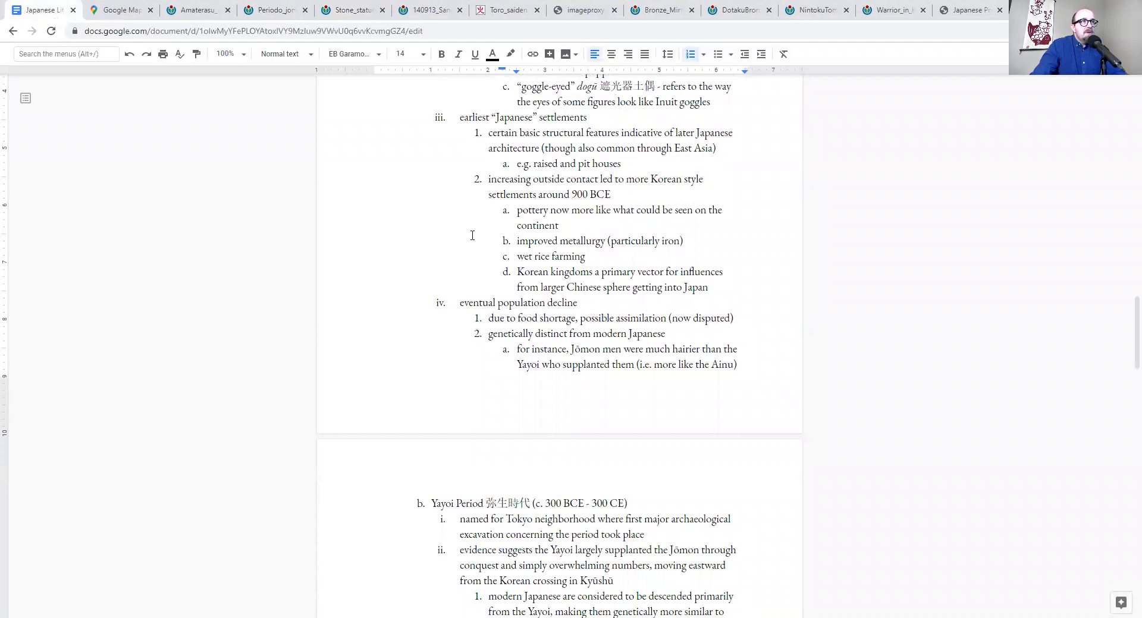
{"action": "mouse_move", "coordinate": [275, 10]}
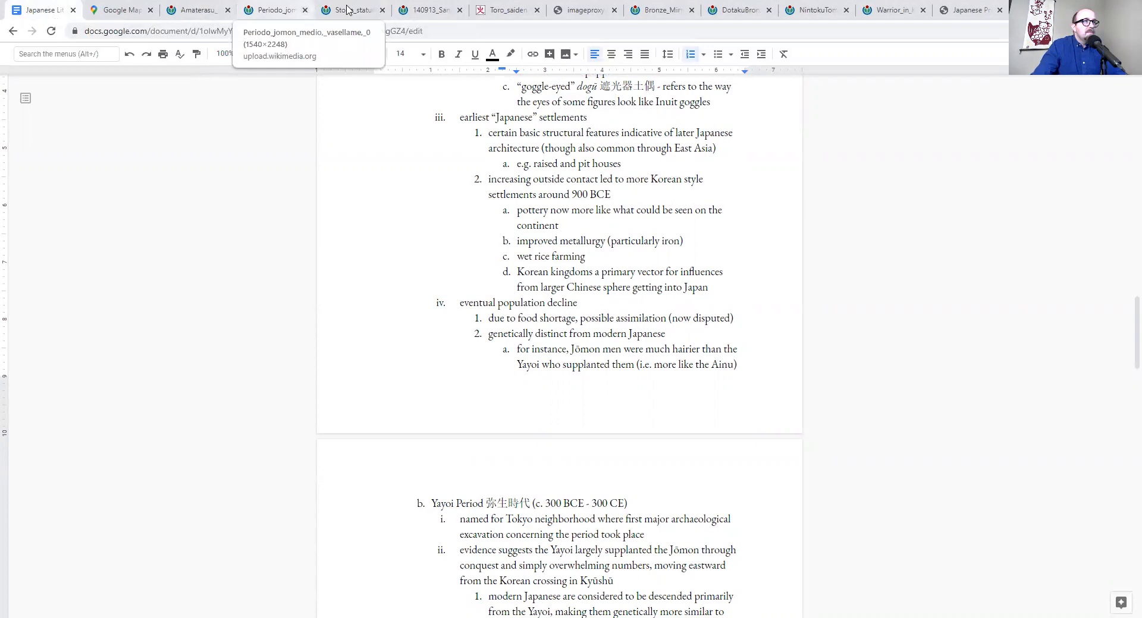
Show the Sannai-Maruyama settlement photo with its wooden tower and longhouse
{"action": "left_click", "coordinate": [426, 9]}
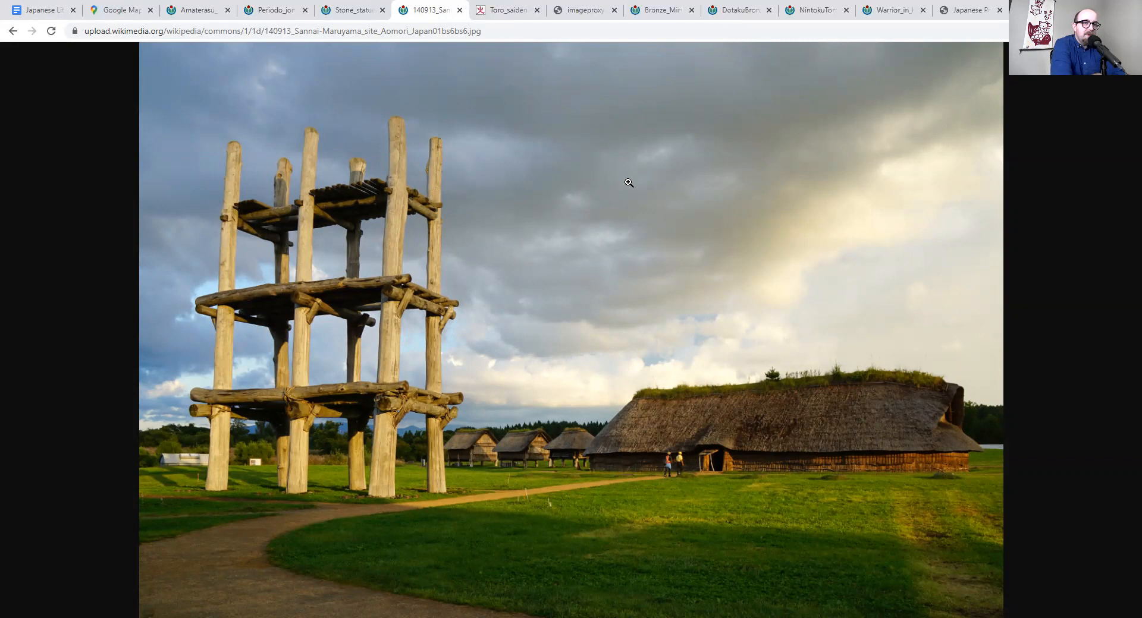
{"action": "mouse_move", "coordinate": [618, 182]}
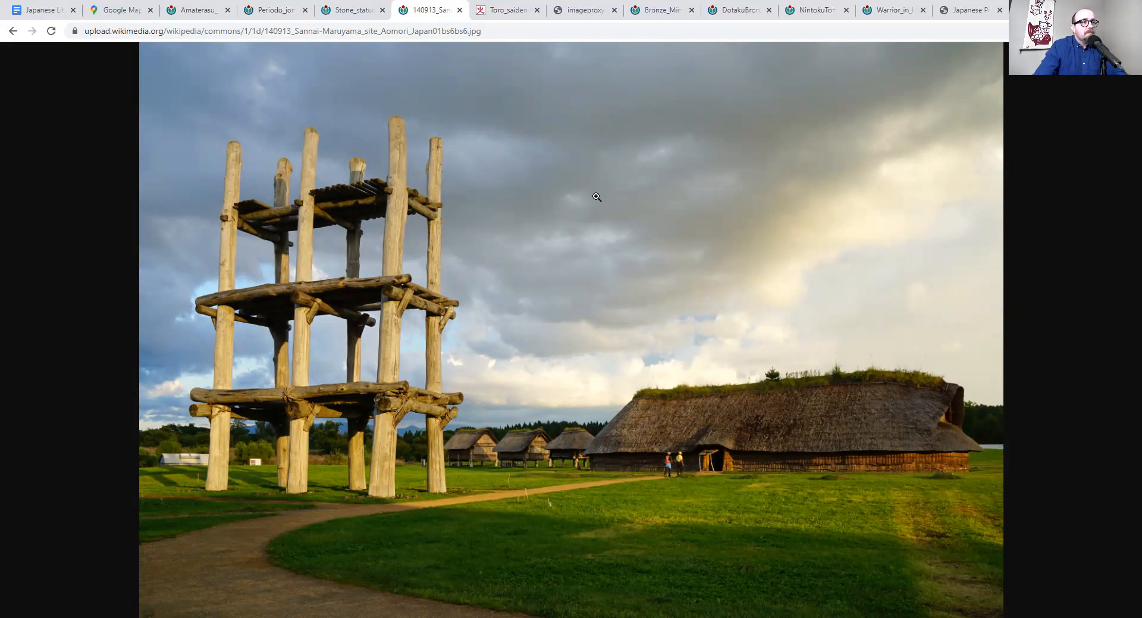
{"action": "mouse_move", "coordinate": [839, 430]}
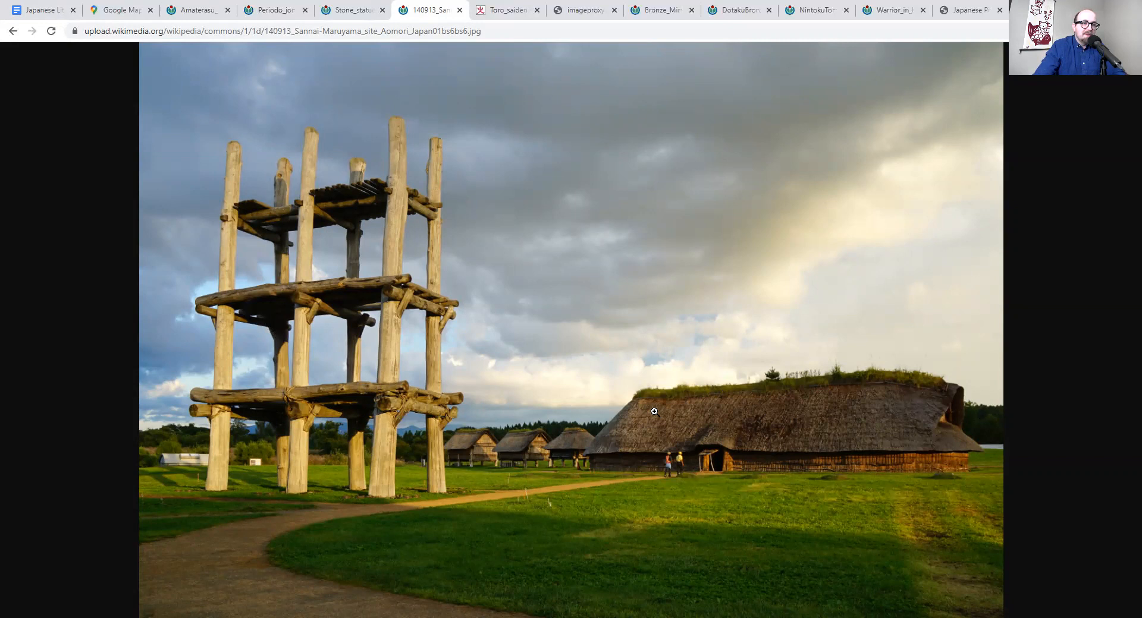
{"action": "mouse_move", "coordinate": [839, 461]}
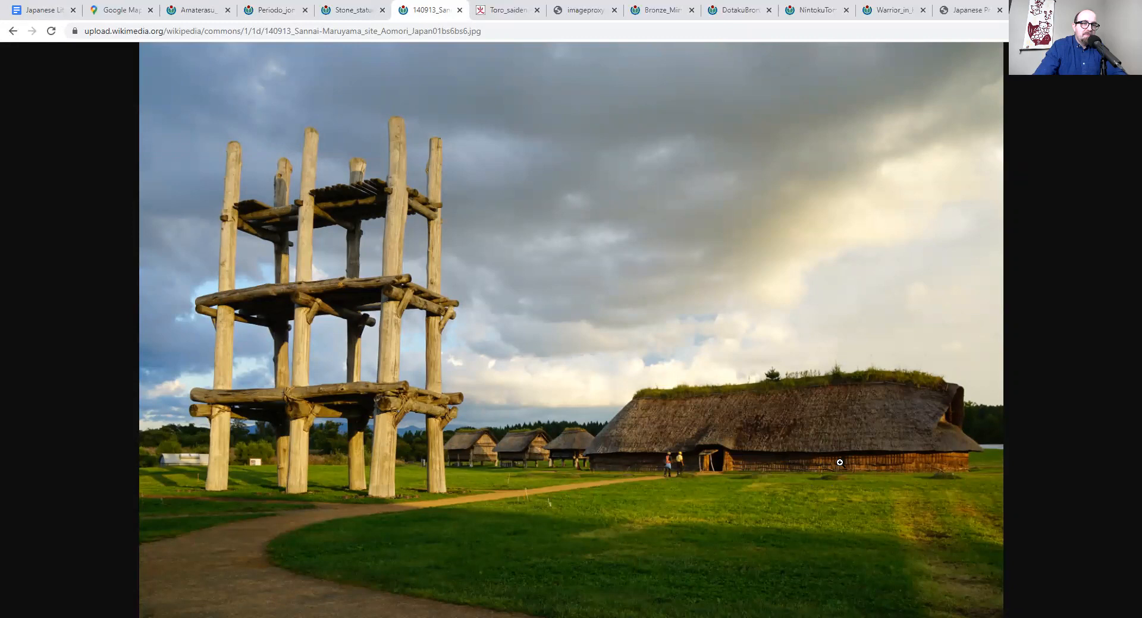
{"action": "mouse_move", "coordinate": [564, 432]}
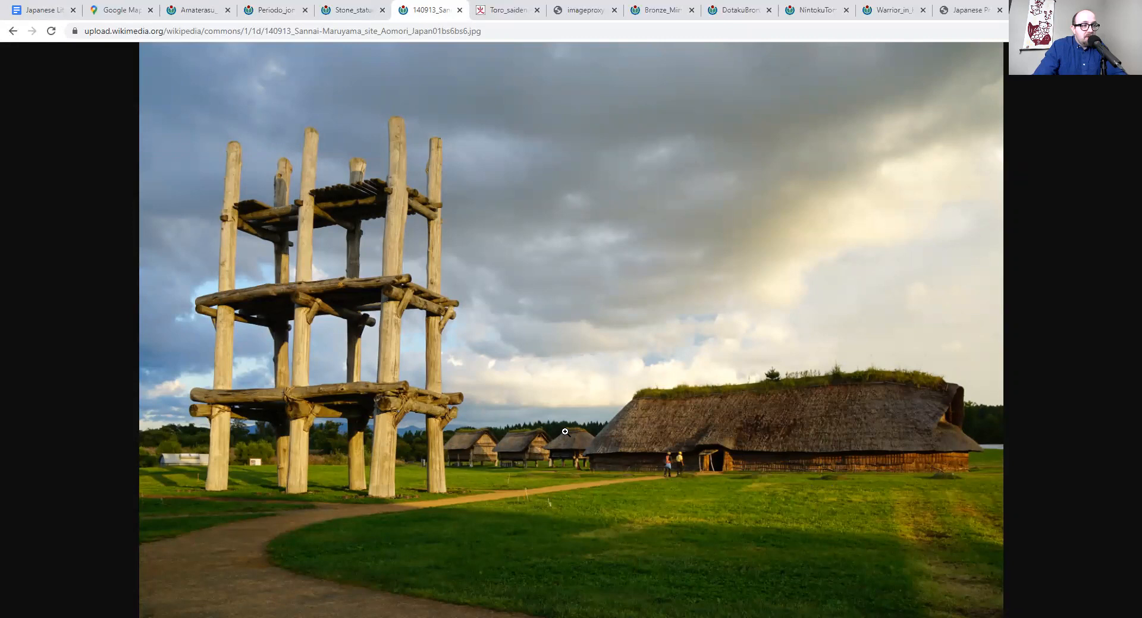
{"action": "mouse_move", "coordinate": [552, 466]}
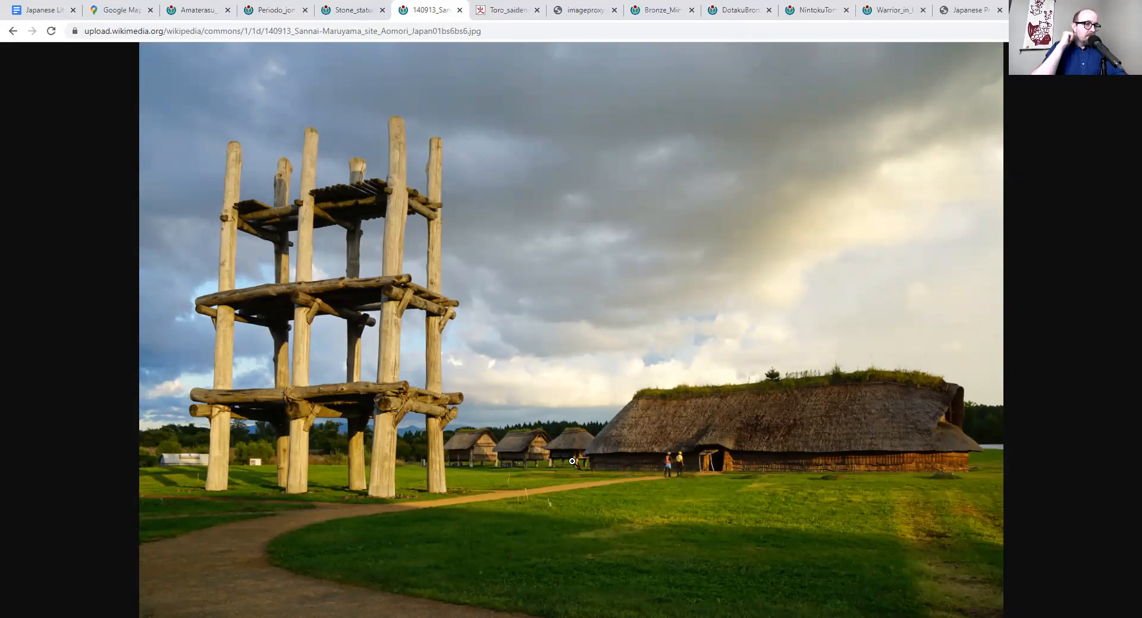
{"action": "left_click", "coordinate": [40, 10]}
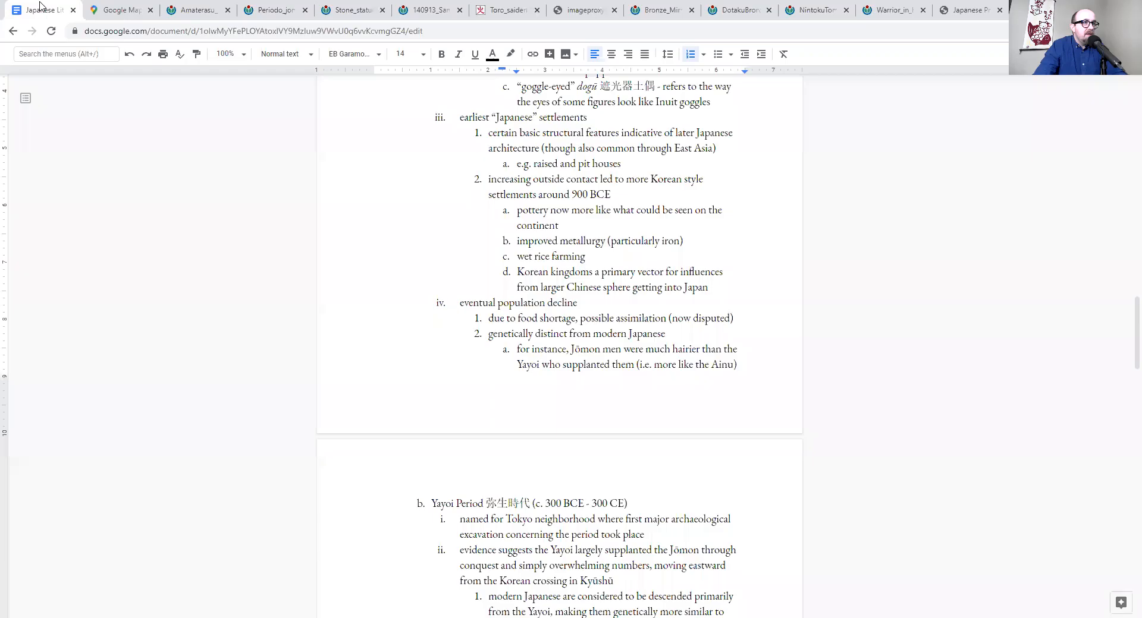
{"action": "left_click", "coordinate": [615, 102]}
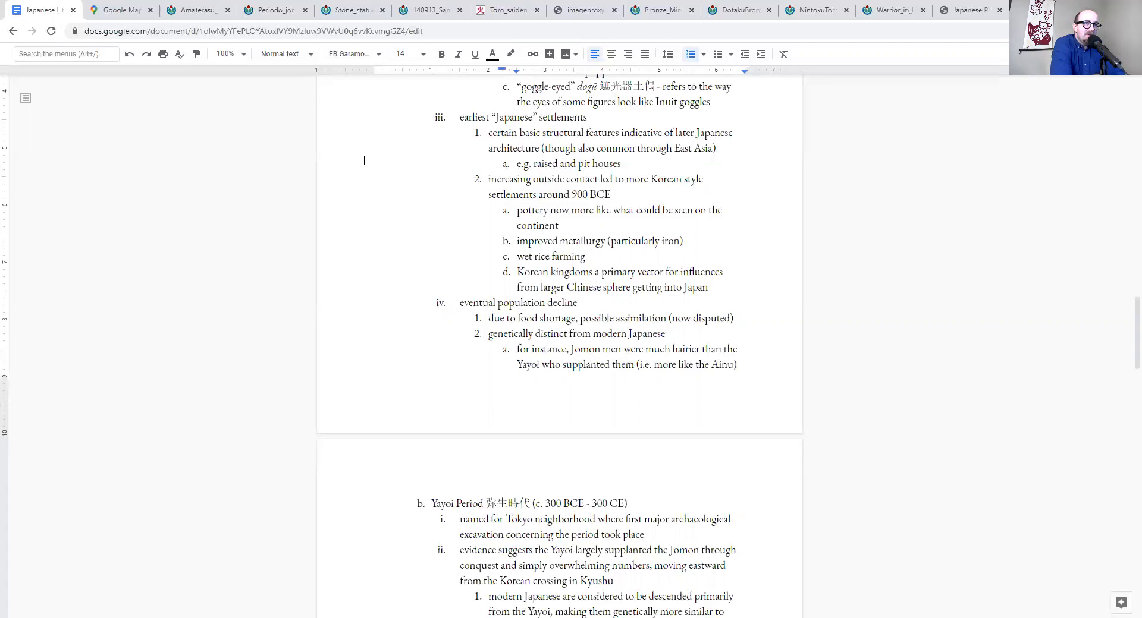
Show the Korea–Japan map and zoom into Fukuoka and Hakata Bay in northern Kyūshū
{"action": "left_click", "coordinate": [120, 10]}
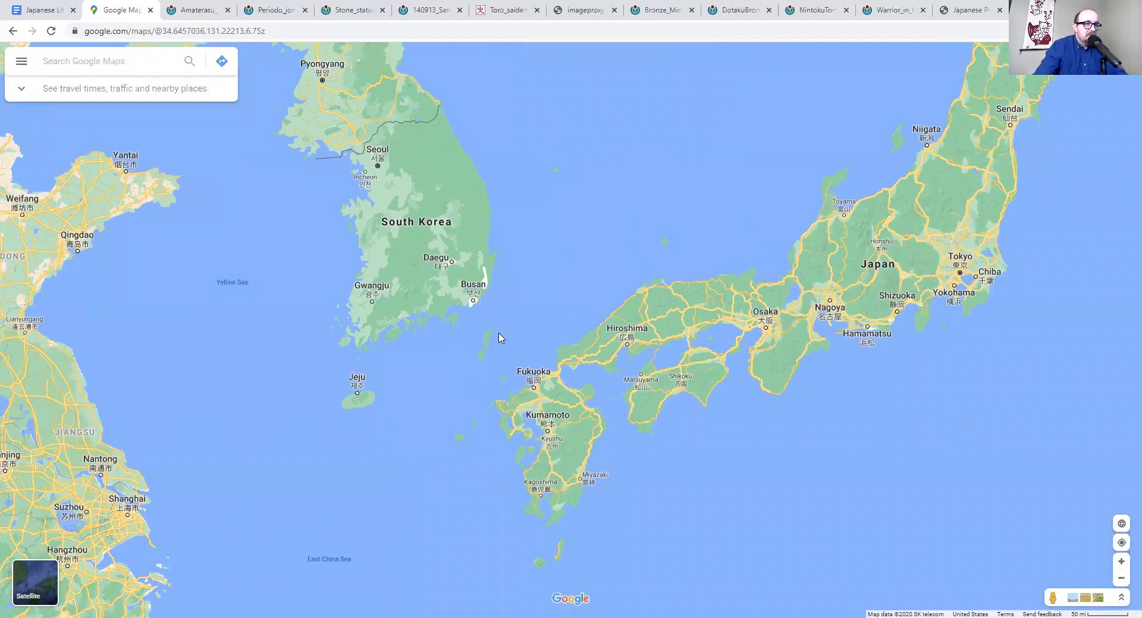
{"action": "mouse_move", "coordinate": [547, 316]}
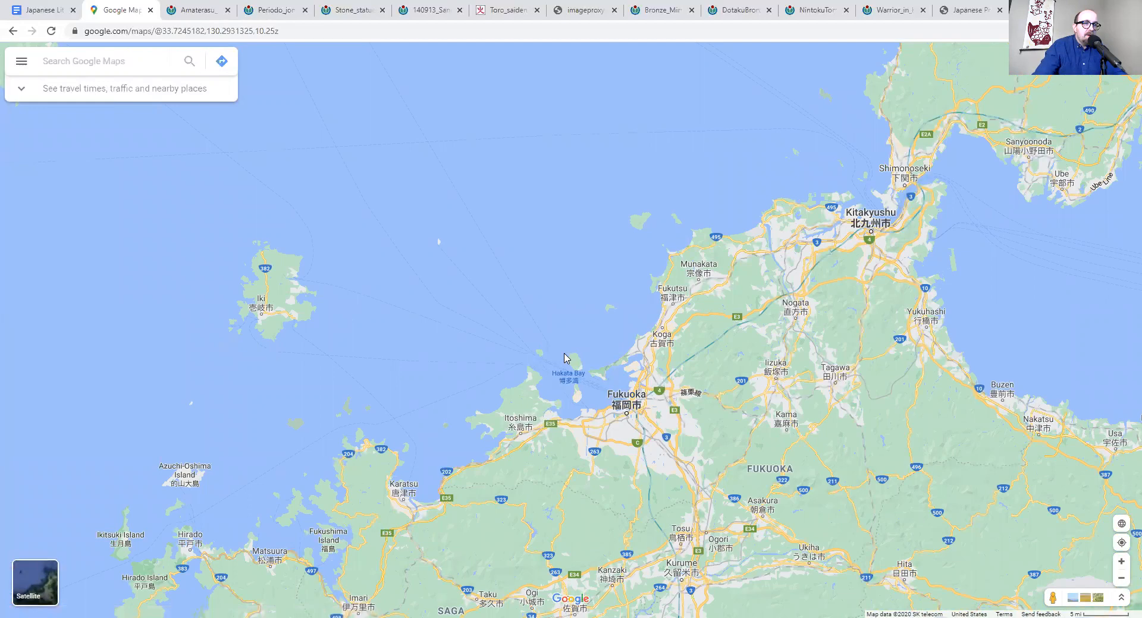
{"action": "scroll", "scroll_direction": "down", "scroll_amount": 3}
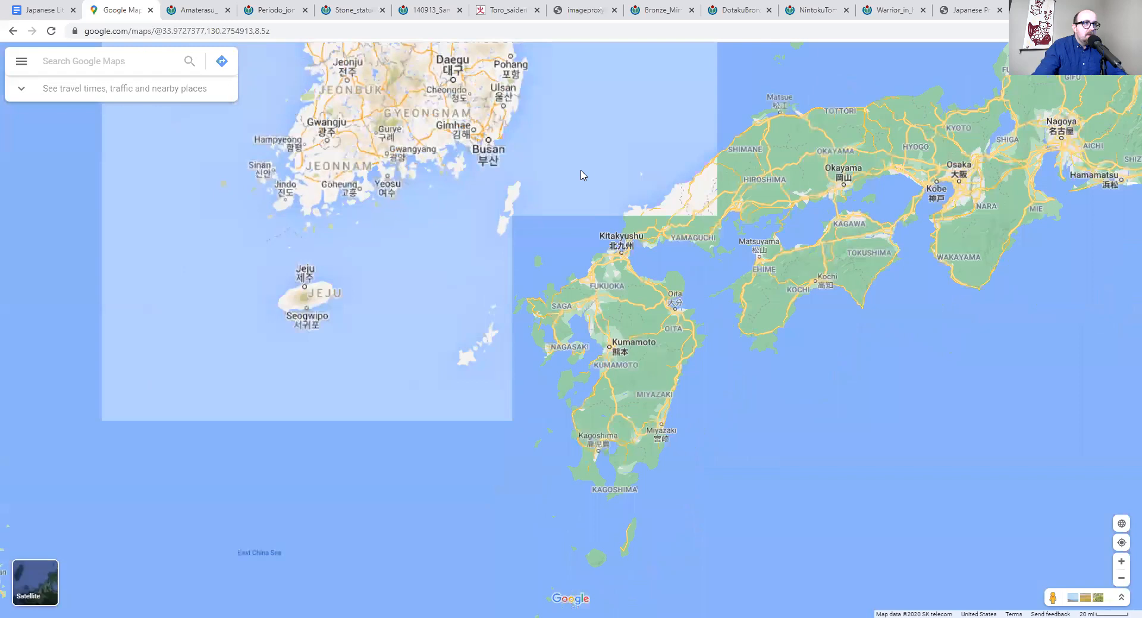
{"action": "scroll", "scroll_direction": "down", "scroll_amount": 3}
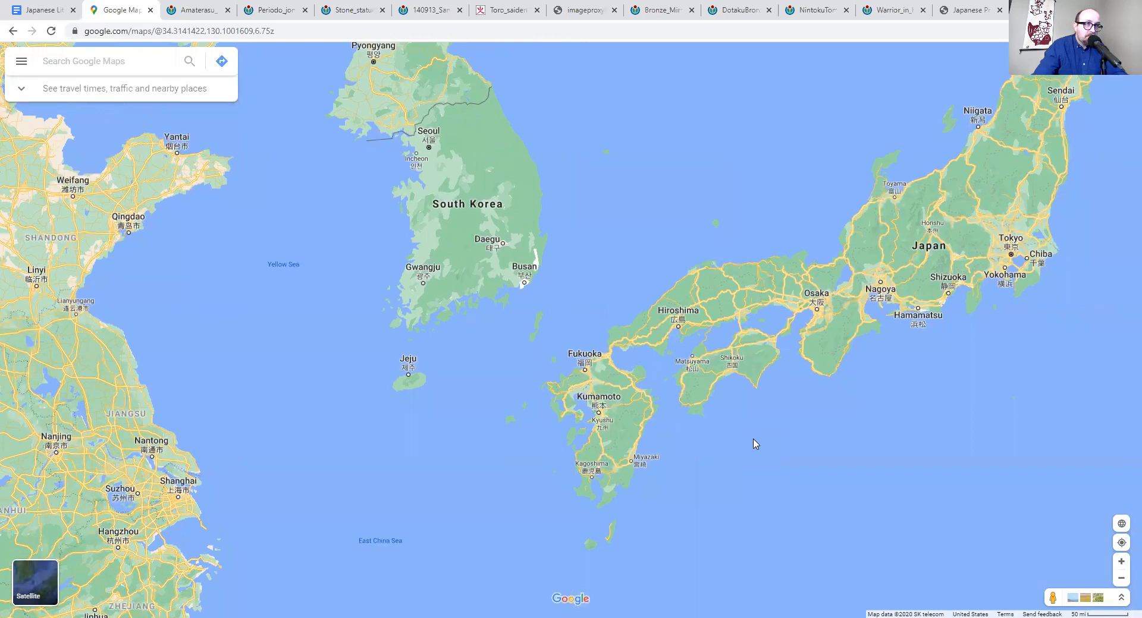
{"action": "mouse_move", "coordinate": [475, 284]}
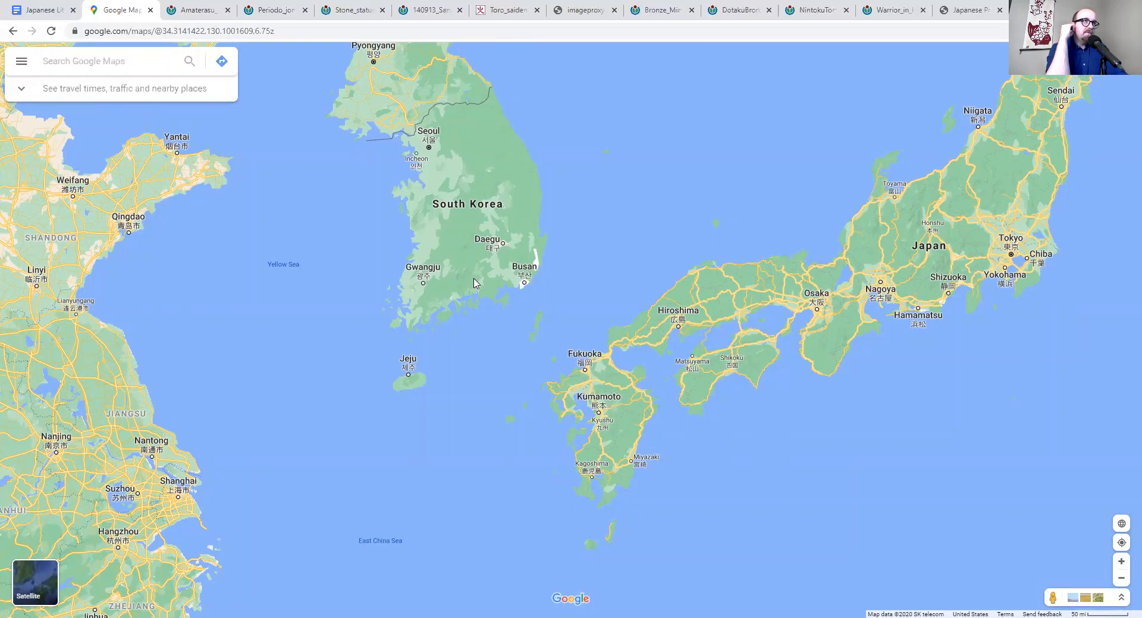
Return from the map to the lecture outline at the Yayoi Period section
{"action": "left_click", "coordinate": [40, 9]}
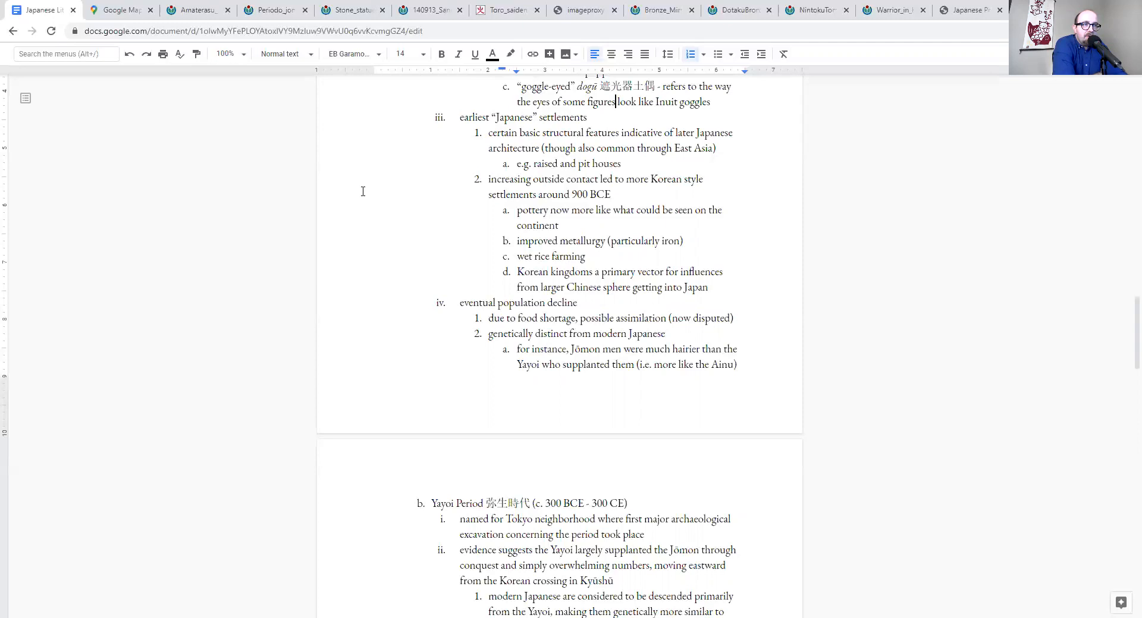
{"action": "scroll", "scroll_direction": "down", "scroll_amount": 3}
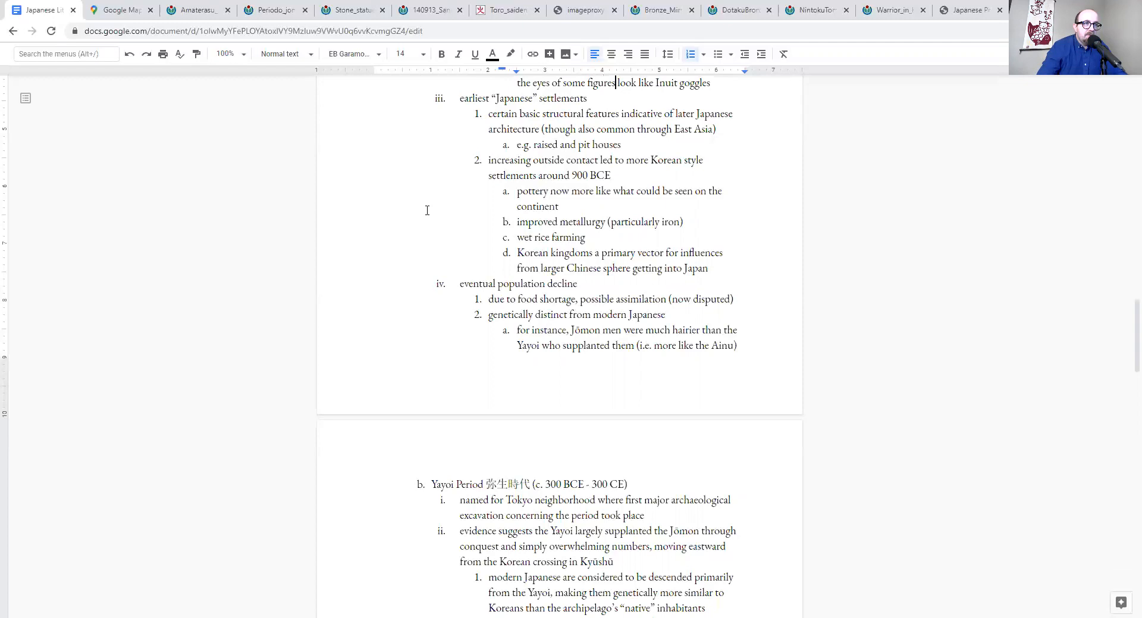
{"action": "scroll", "scroll_direction": "down", "scroll_amount": 3}
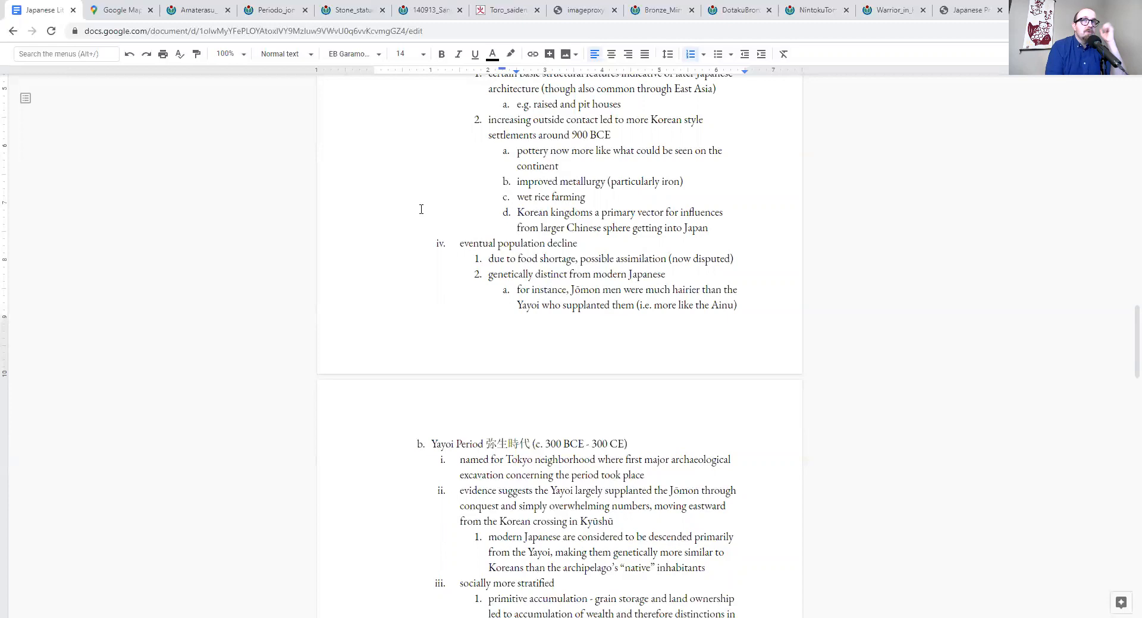
{"action": "mouse_move", "coordinate": [365, 111]}
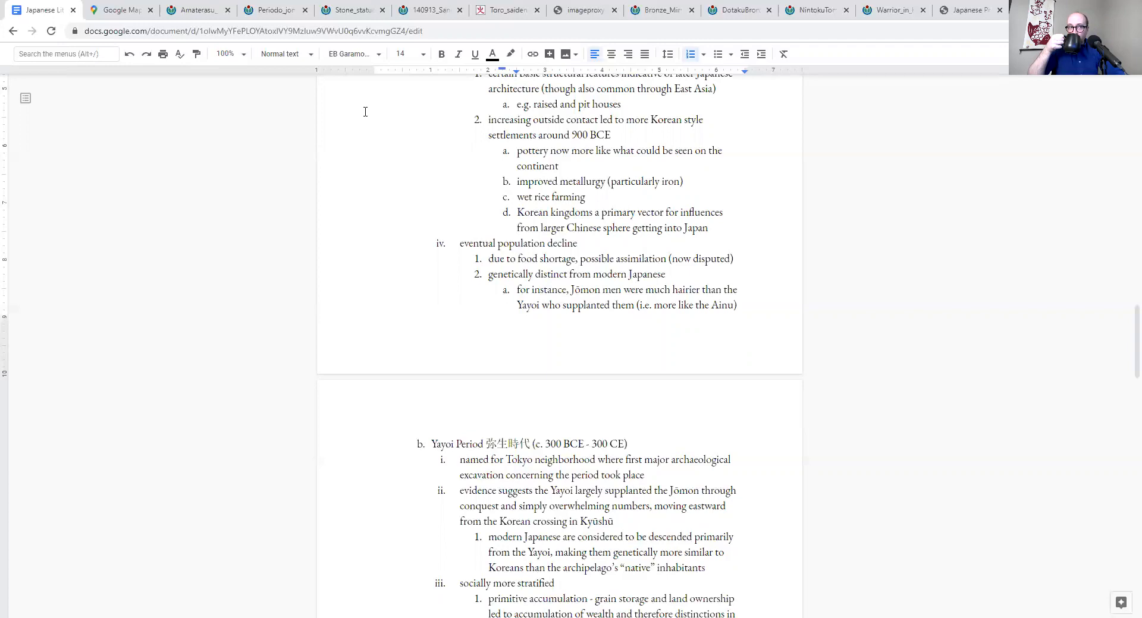
{"action": "scroll", "scroll_direction": "down", "scroll_amount": 3}
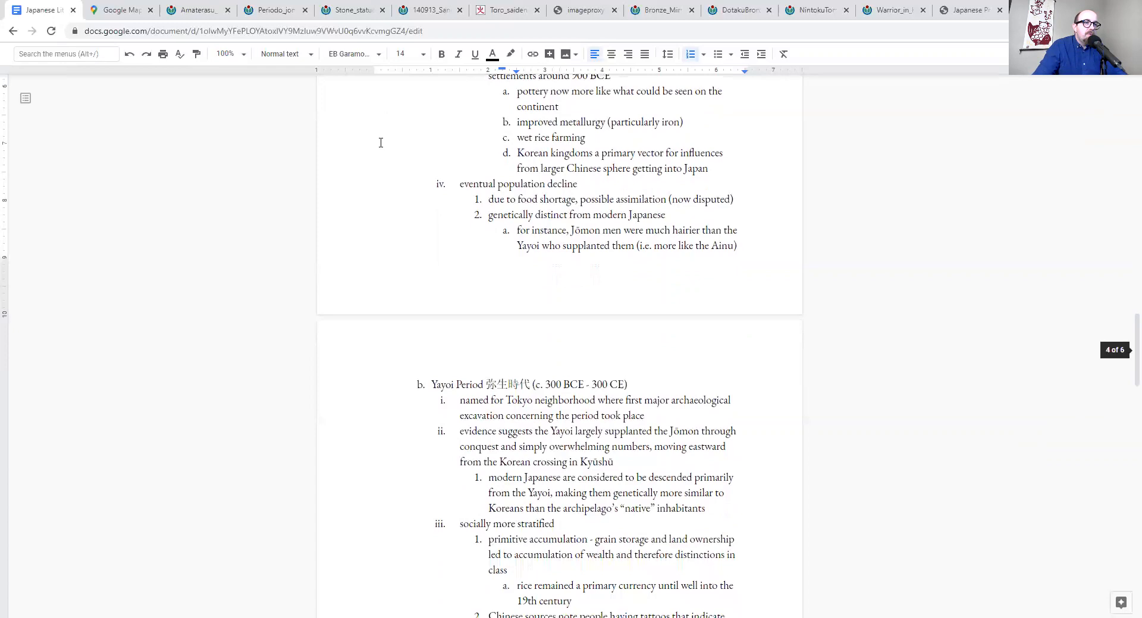
{"action": "scroll", "scroll_direction": "down", "scroll_amount": 3}
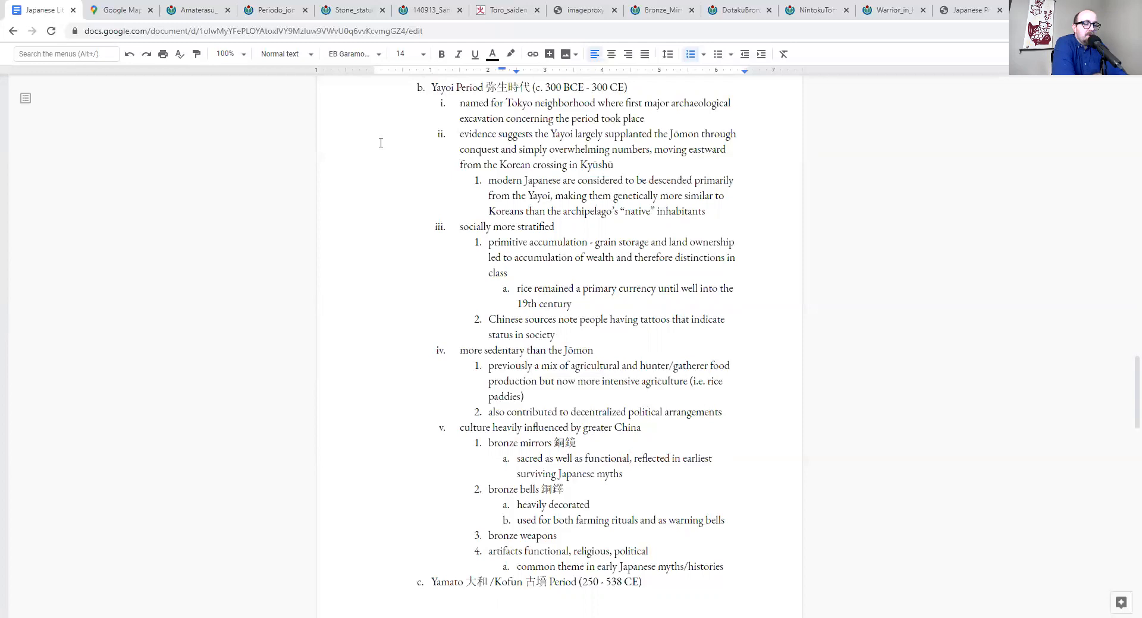
Centre the Korea–Japan map on the Japanese archipelago, then return to the outline
{"action": "left_click", "coordinate": [120, 10]}
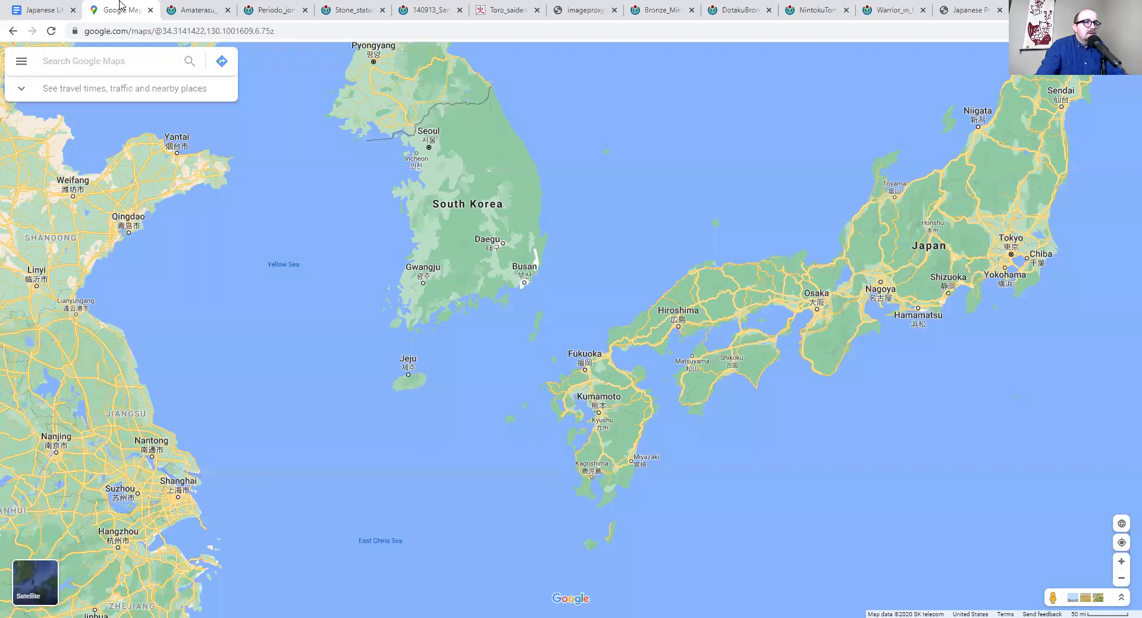
{"action": "mouse_move", "coordinate": [592, 222]}
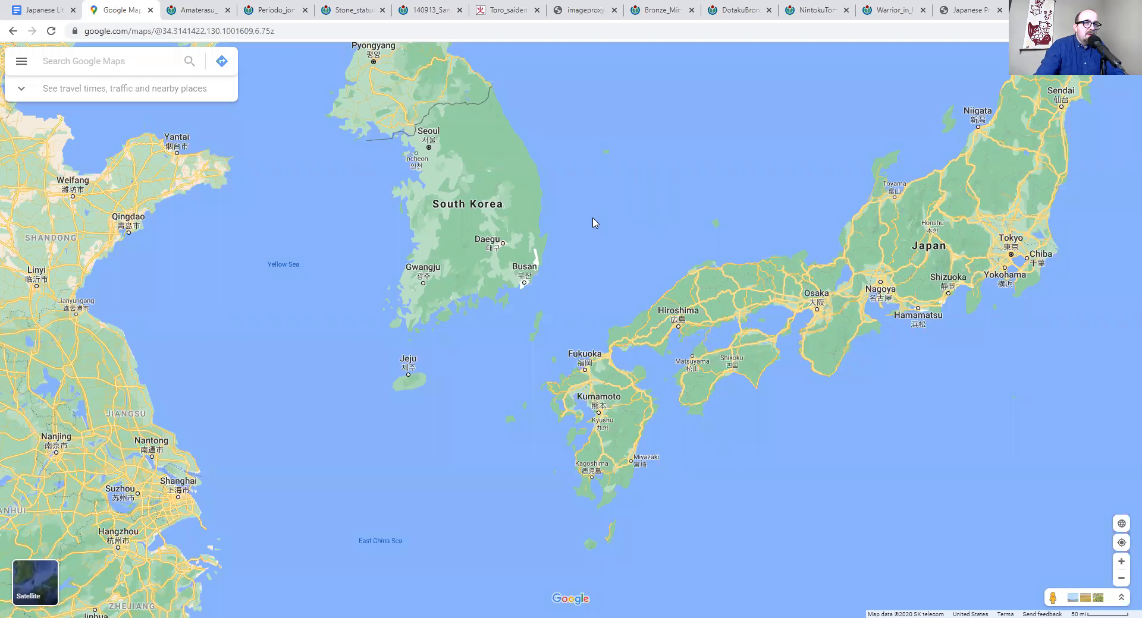
{"action": "mouse_move", "coordinate": [512, 255]}
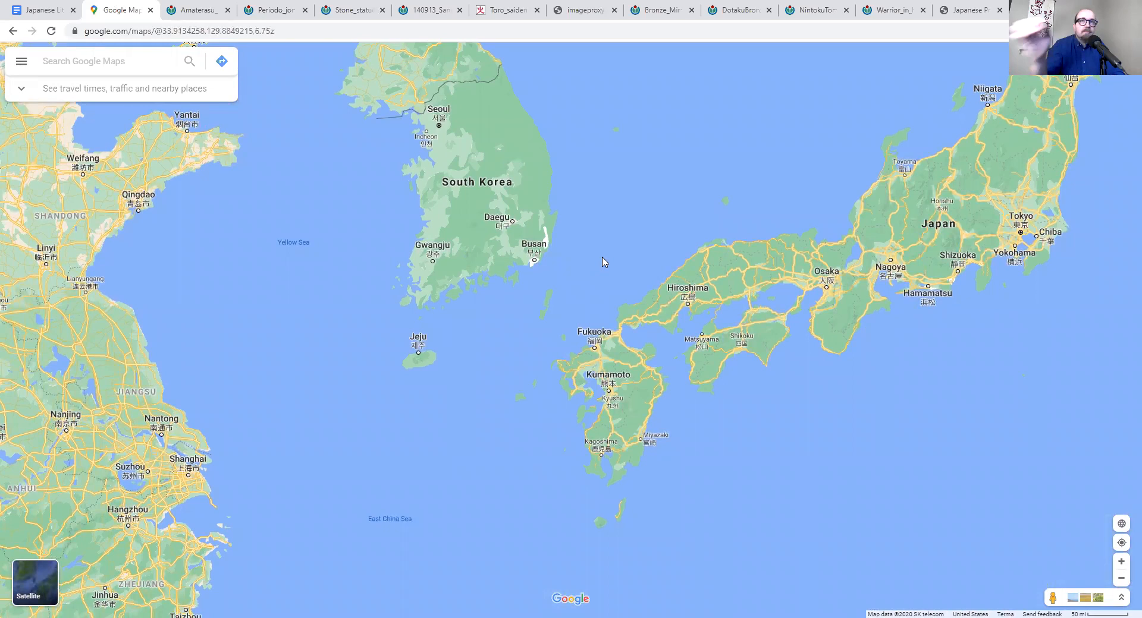
{"action": "left_click_drag", "start_coordinate": [604, 262], "coordinate": [430, 404]}
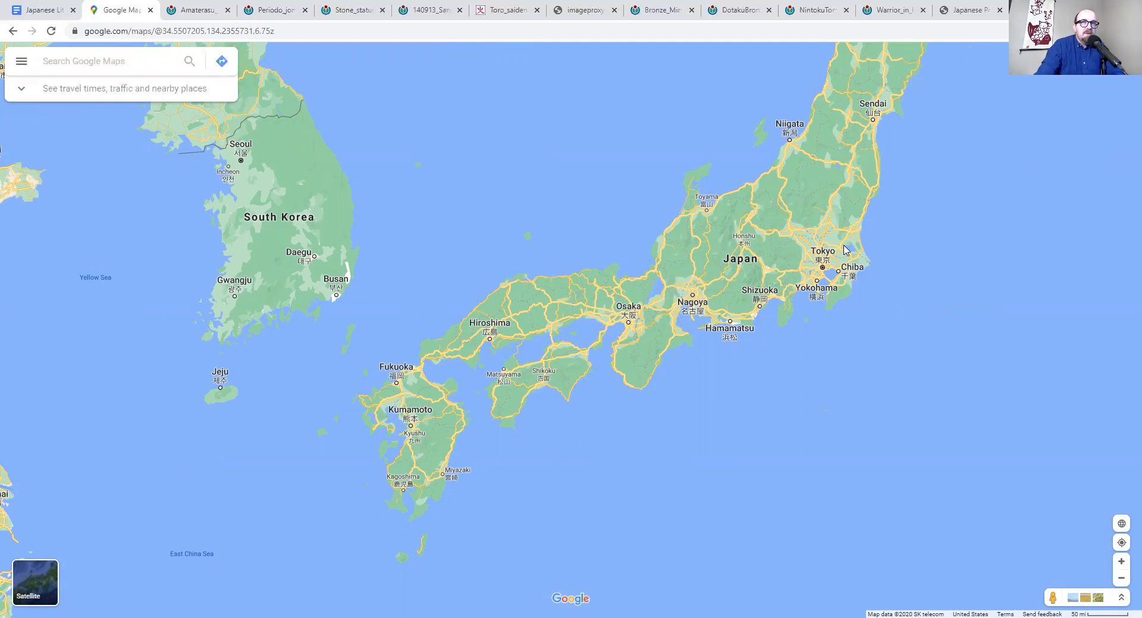
{"action": "left_click", "coordinate": [41, 9]}
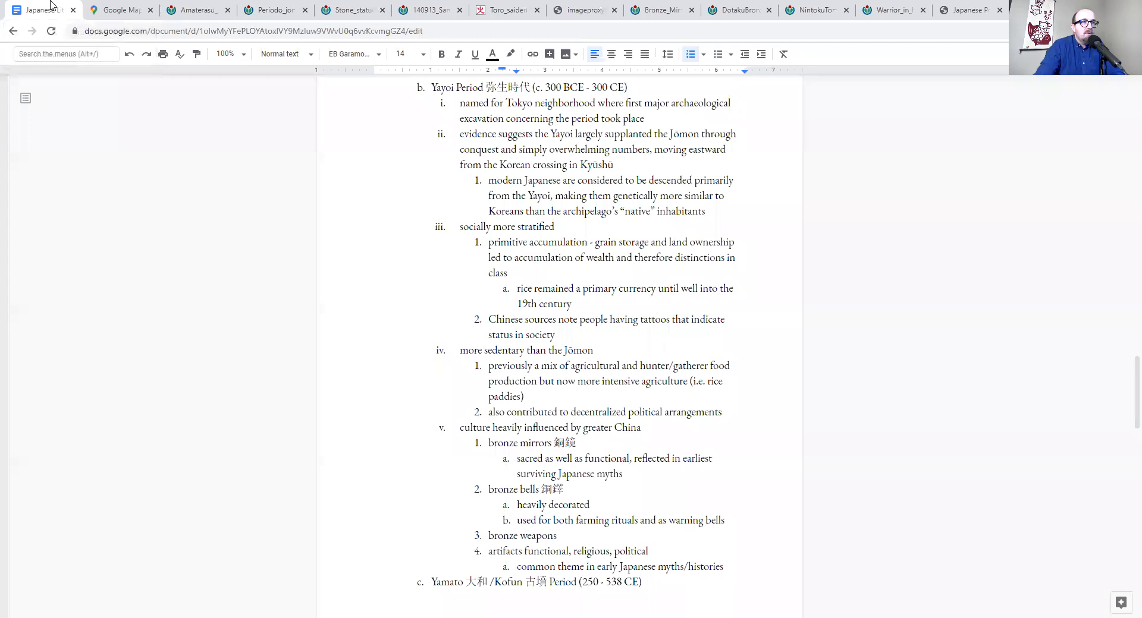
Highlight 'land ownership' in the Yayoi notes and bring up the Toro stilted storehouse photo
{"action": "scroll", "scroll_direction": "down", "scroll_amount": 3}
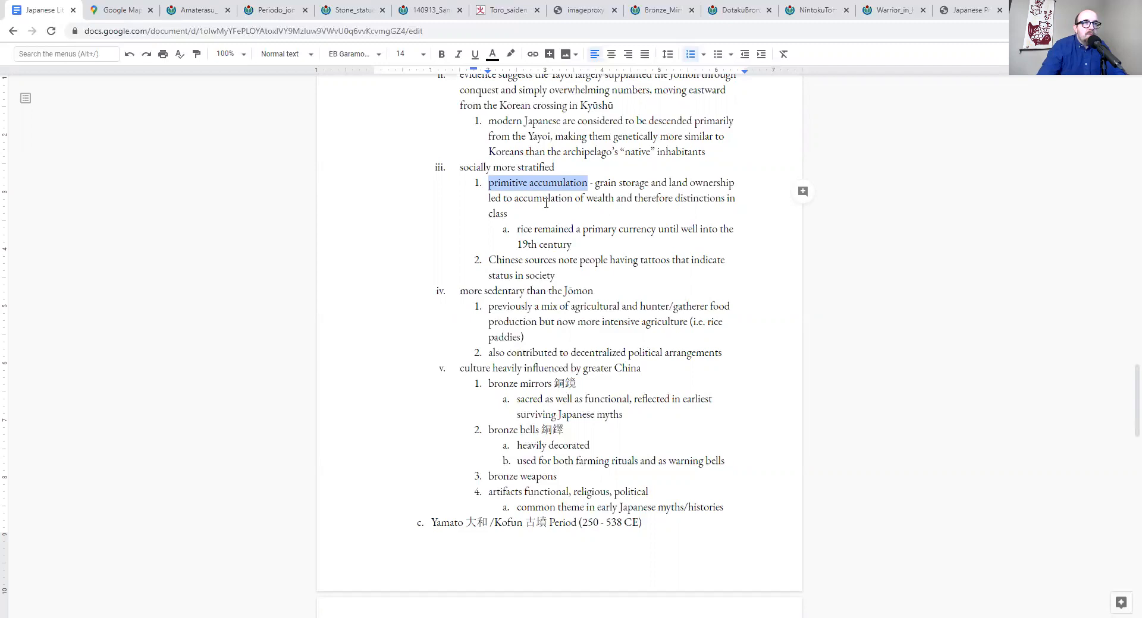
{"action": "double_click", "coordinate": [702, 183]}
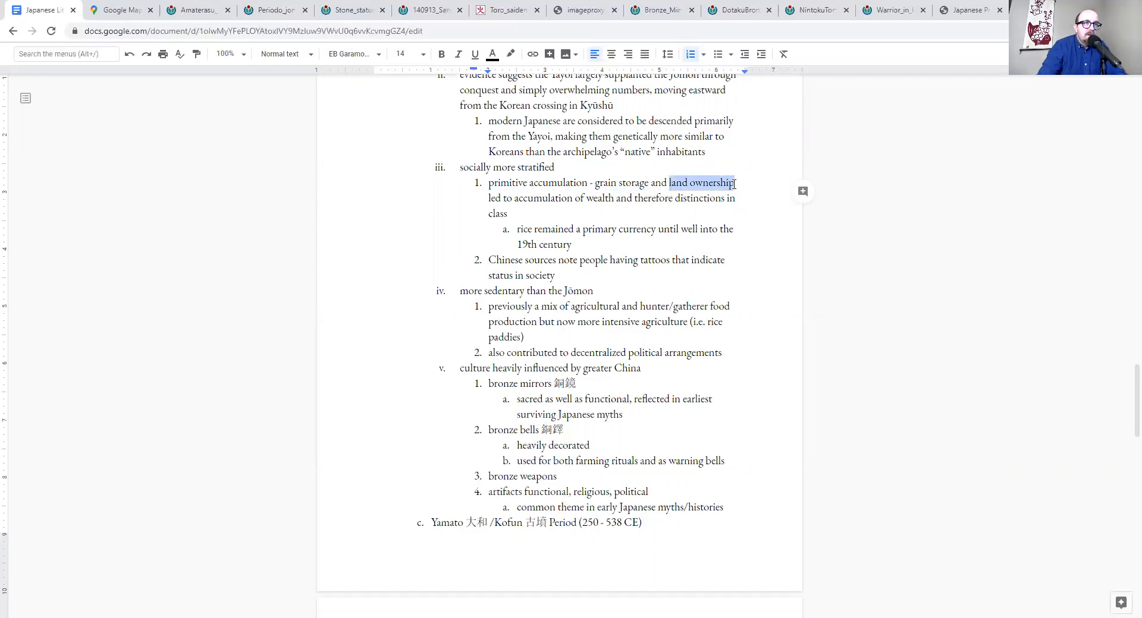
{"action": "left_click", "coordinate": [504, 9]}
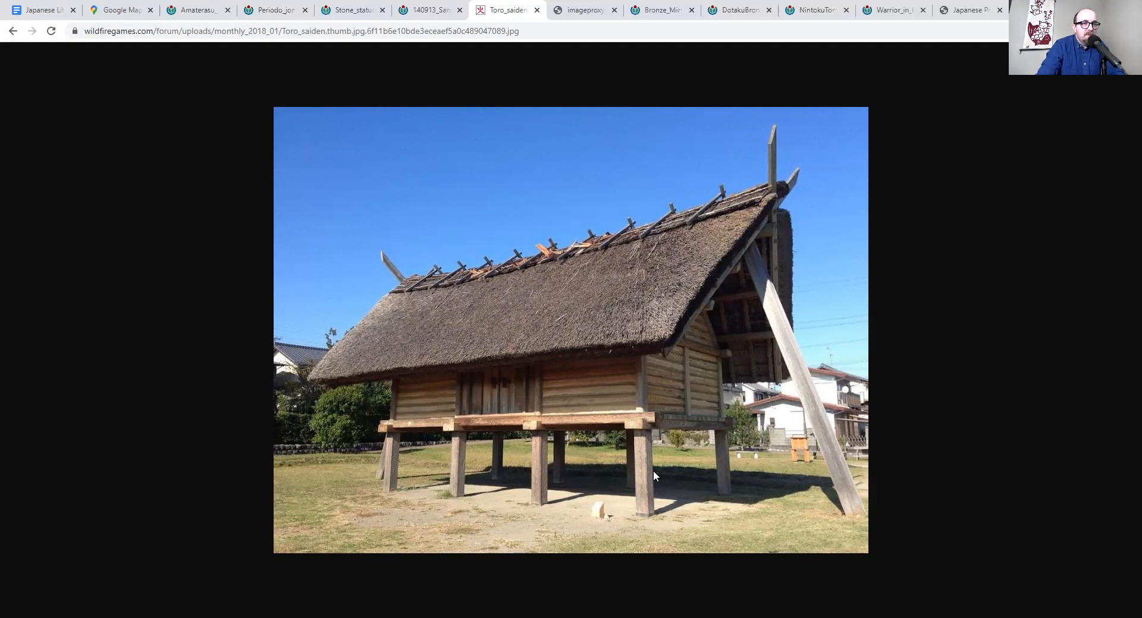
{"action": "mouse_move", "coordinate": [609, 427]}
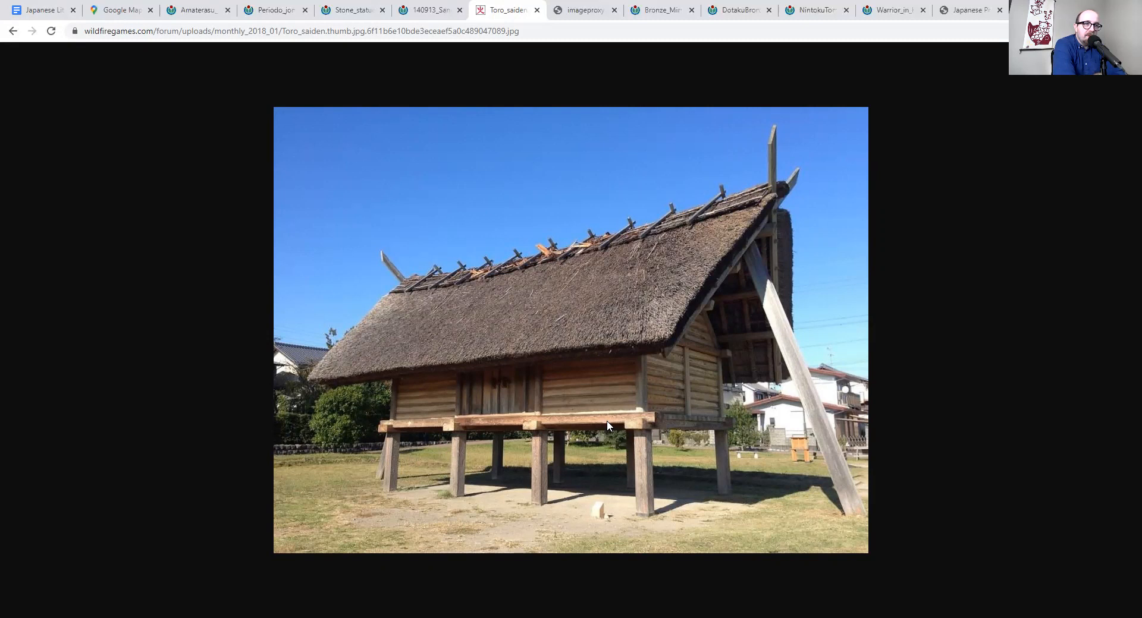
Return from the Toro storehouse photo to the Yayoi notes in the outline
{"action": "left_click", "coordinate": [40, 10]}
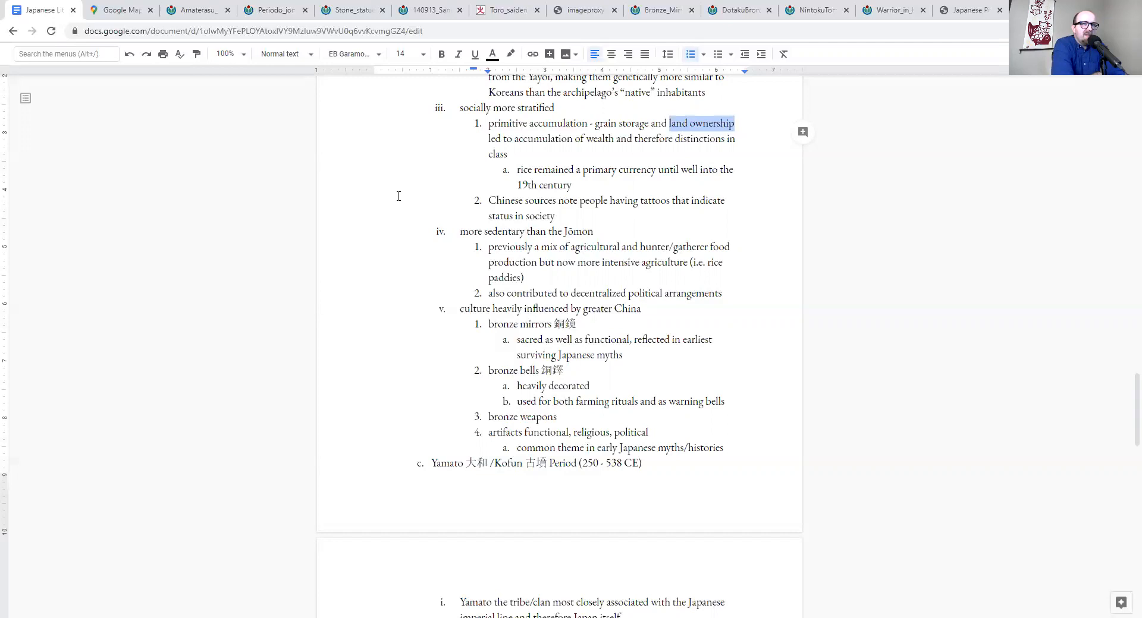
Scroll to the Yamato/Kofun section and bring up the thatched pit dwelling photo
{"action": "scroll", "scroll_direction": "down", "scroll_amount": 3}
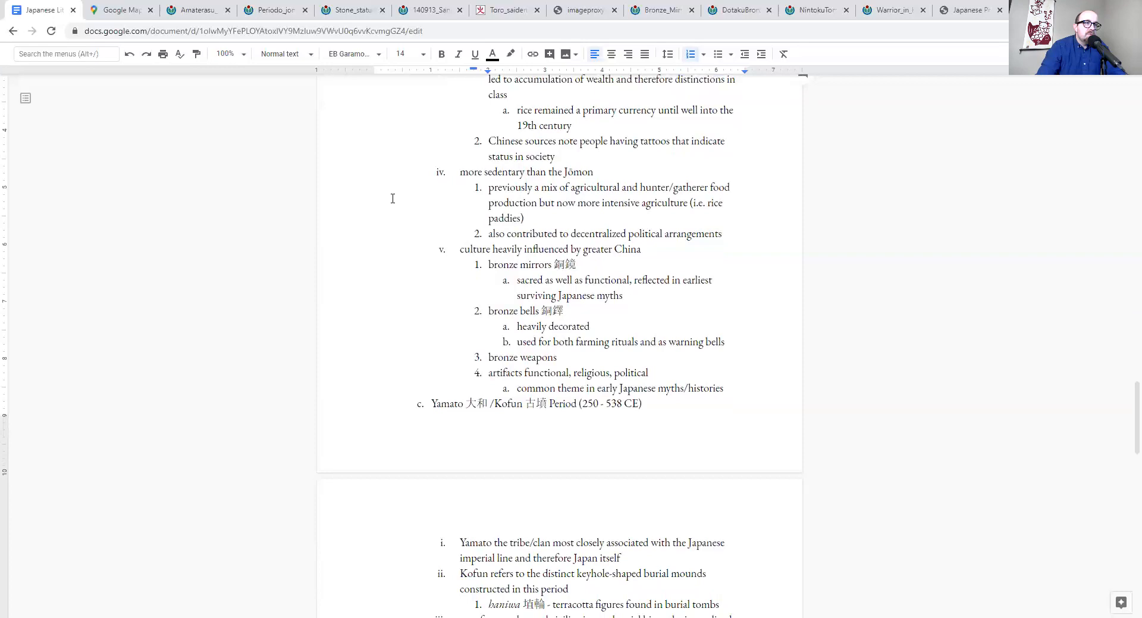
{"action": "scroll", "scroll_direction": "down", "scroll_amount": 3}
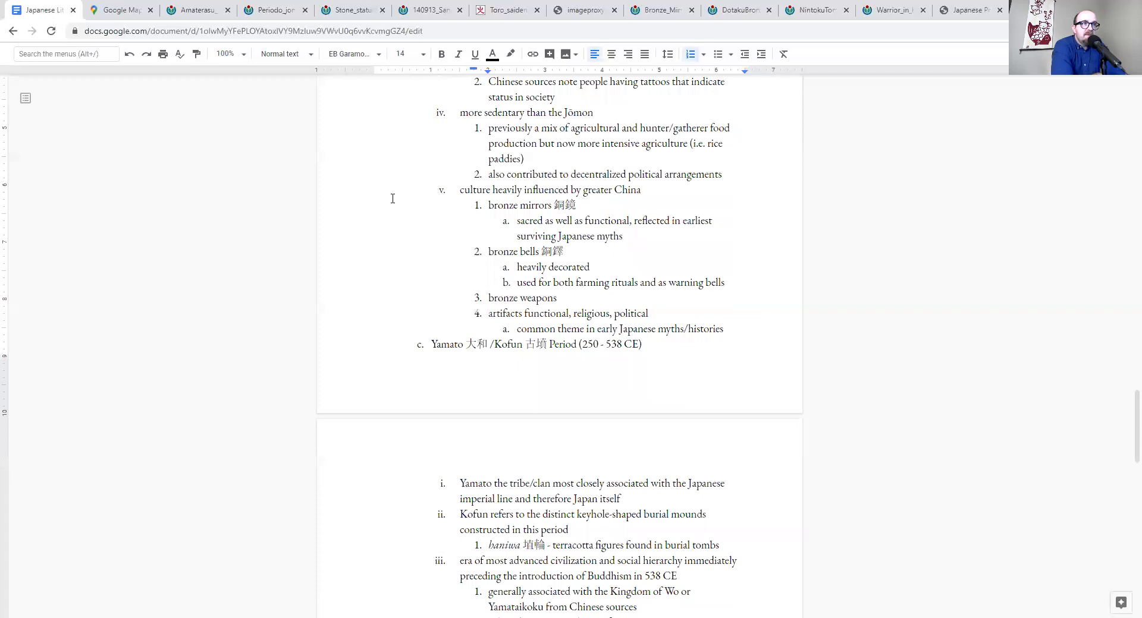
{"action": "left_click", "coordinate": [579, 10]}
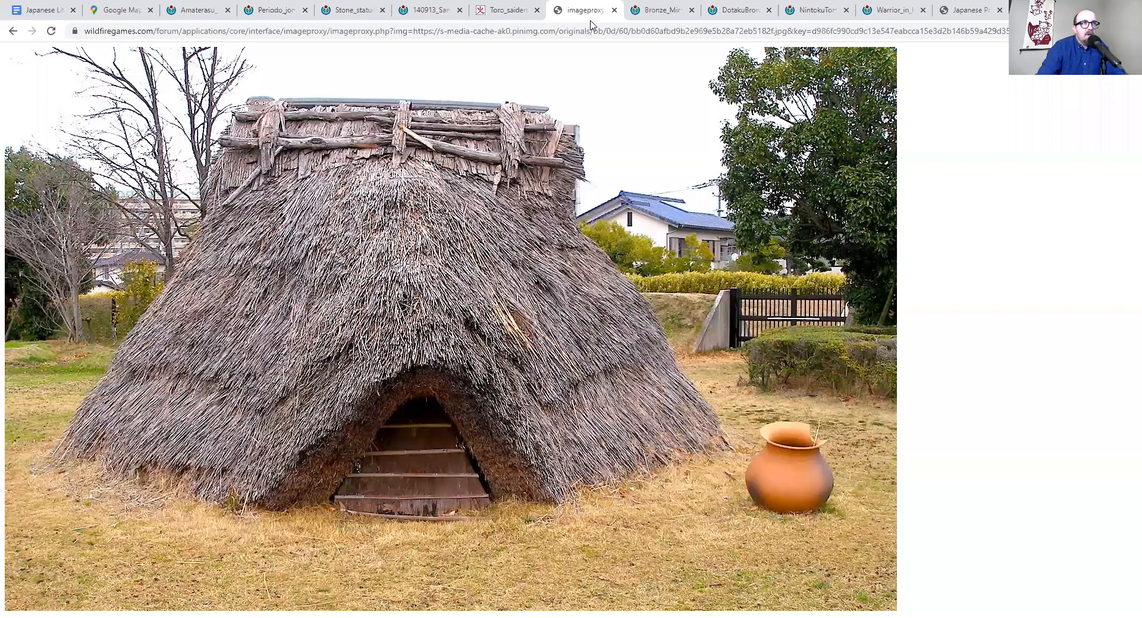
View the bronze mirror and dōtaku bronze bell photos, then return to the outline document
{"action": "left_click", "coordinate": [659, 10]}
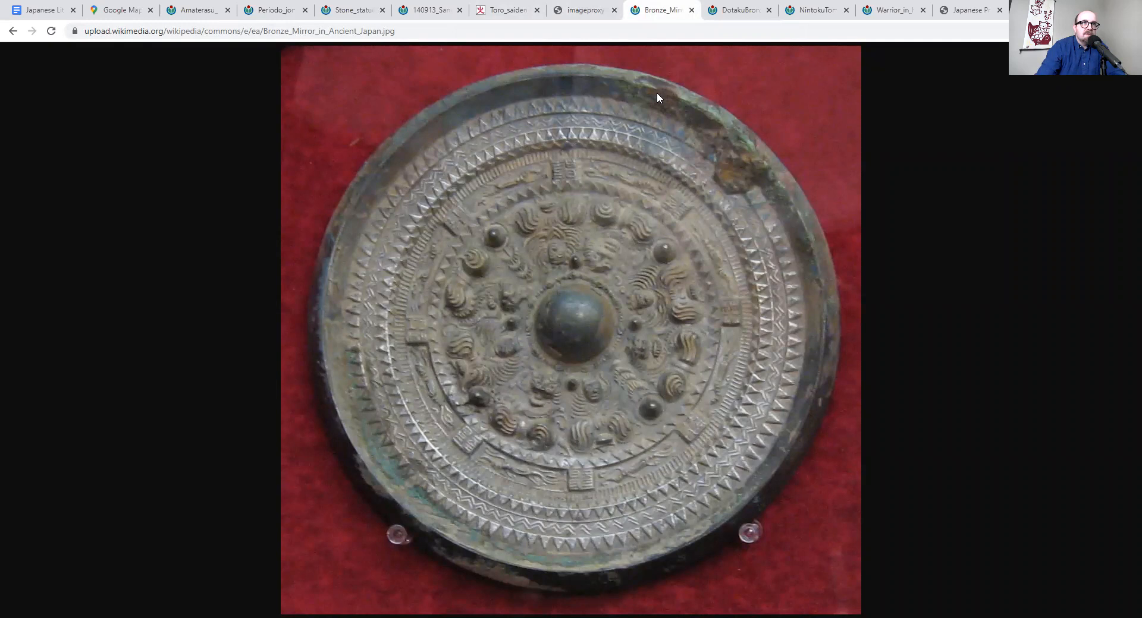
{"action": "left_click", "coordinate": [737, 9]}
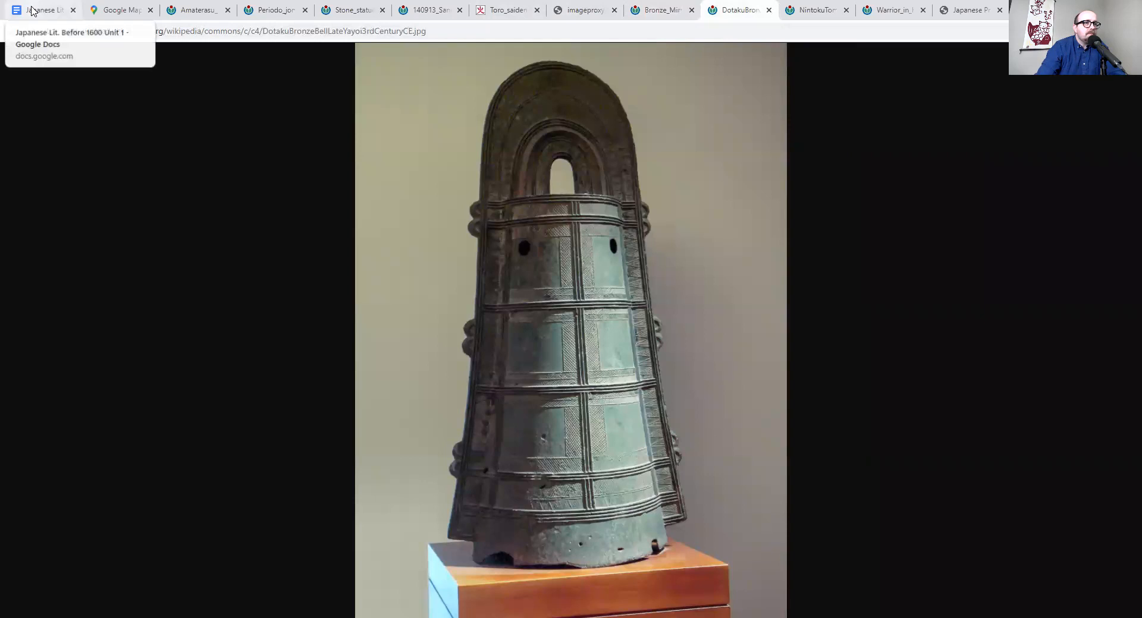
{"action": "left_click", "coordinate": [41, 9]}
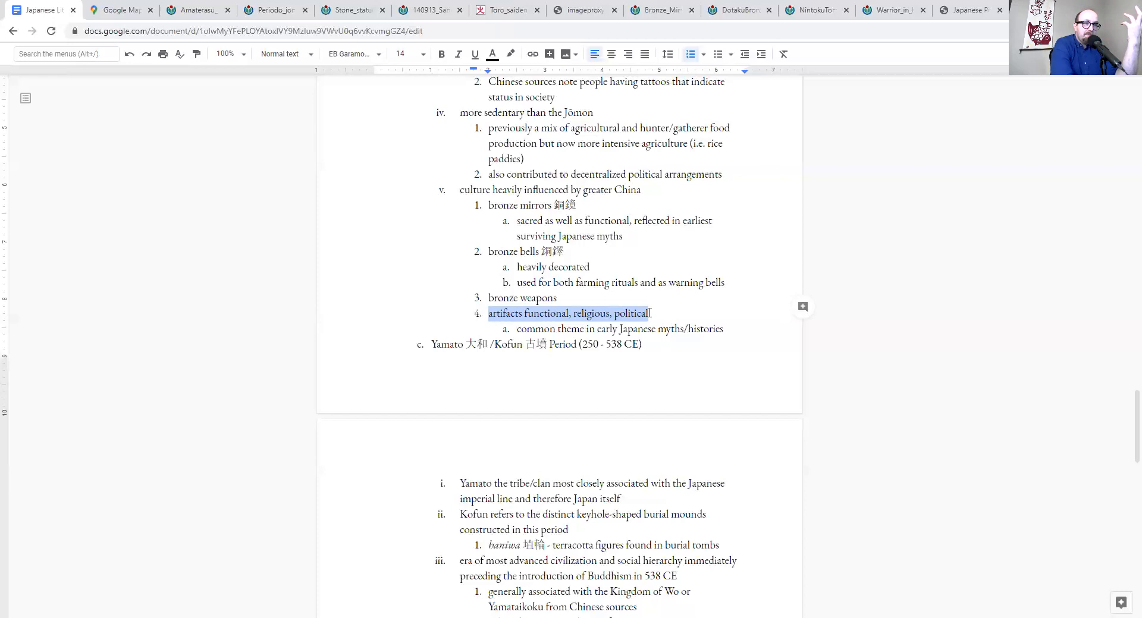
{"action": "scroll", "scroll_direction": "down", "scroll_amount": 3}
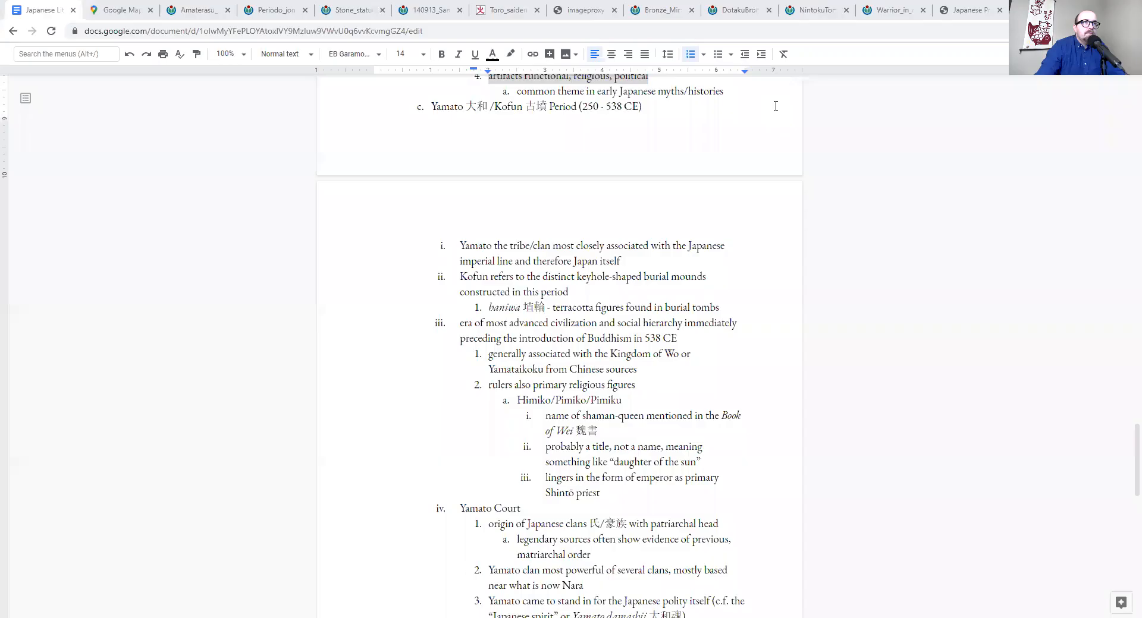
{"action": "left_click", "coordinate": [658, 9]}
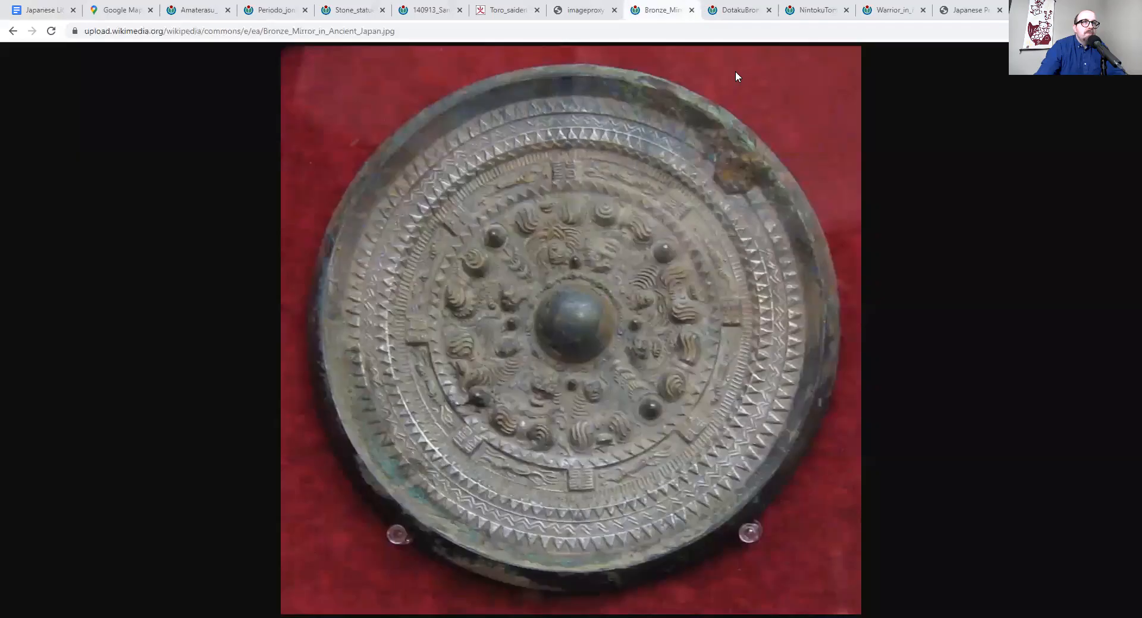
{"action": "left_click", "coordinate": [812, 10]}
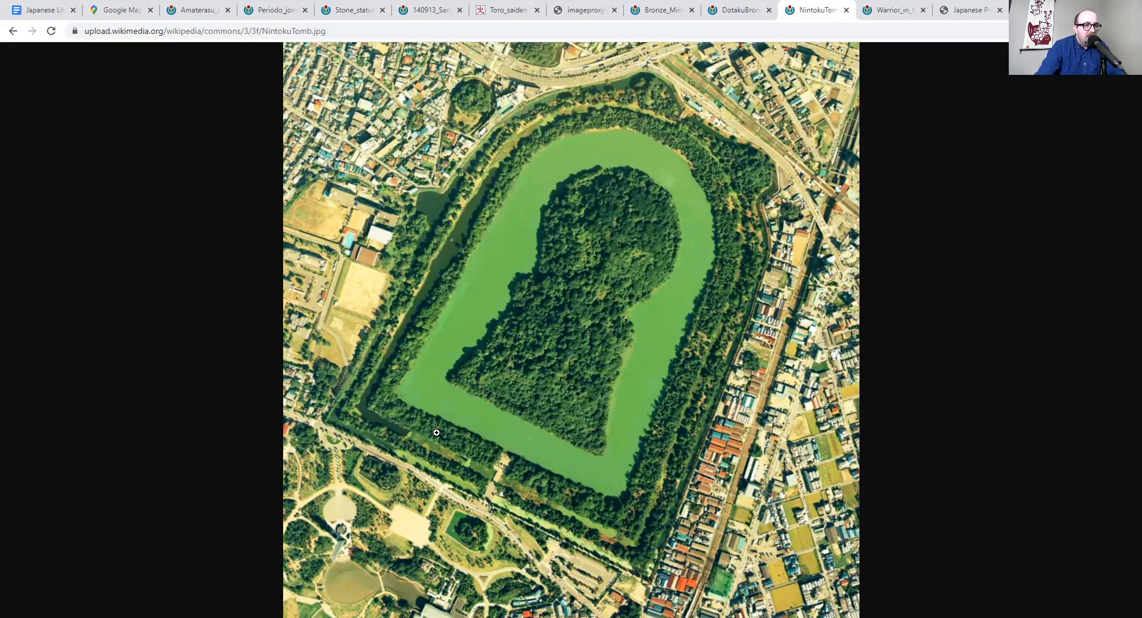
{"action": "mouse_move", "coordinate": [512, 332]}
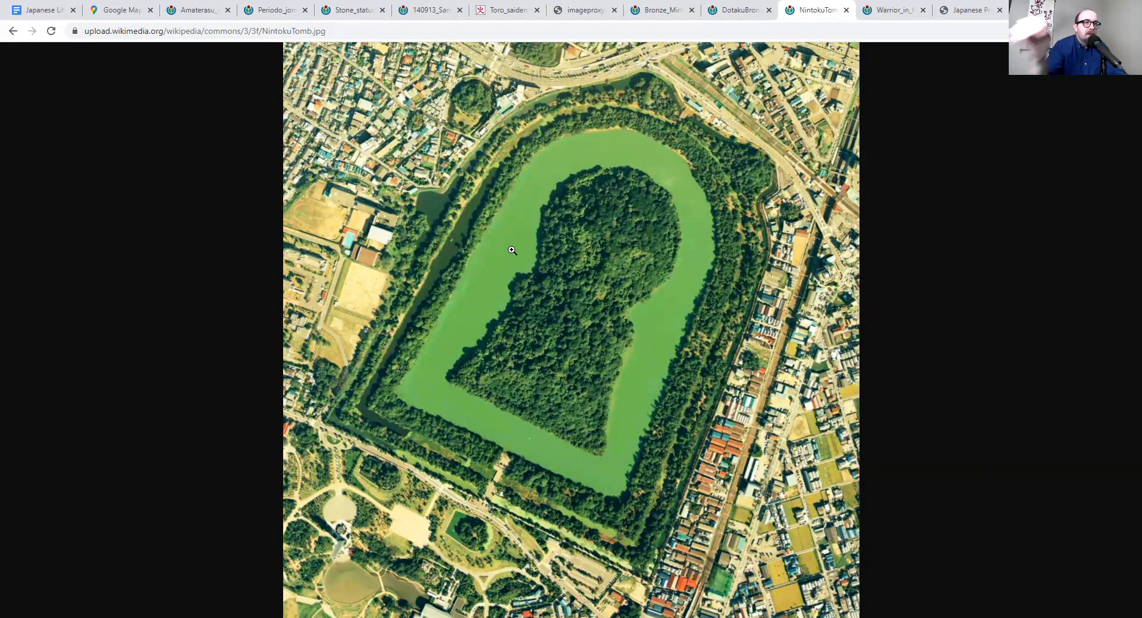
{"action": "left_click", "coordinate": [41, 9]}
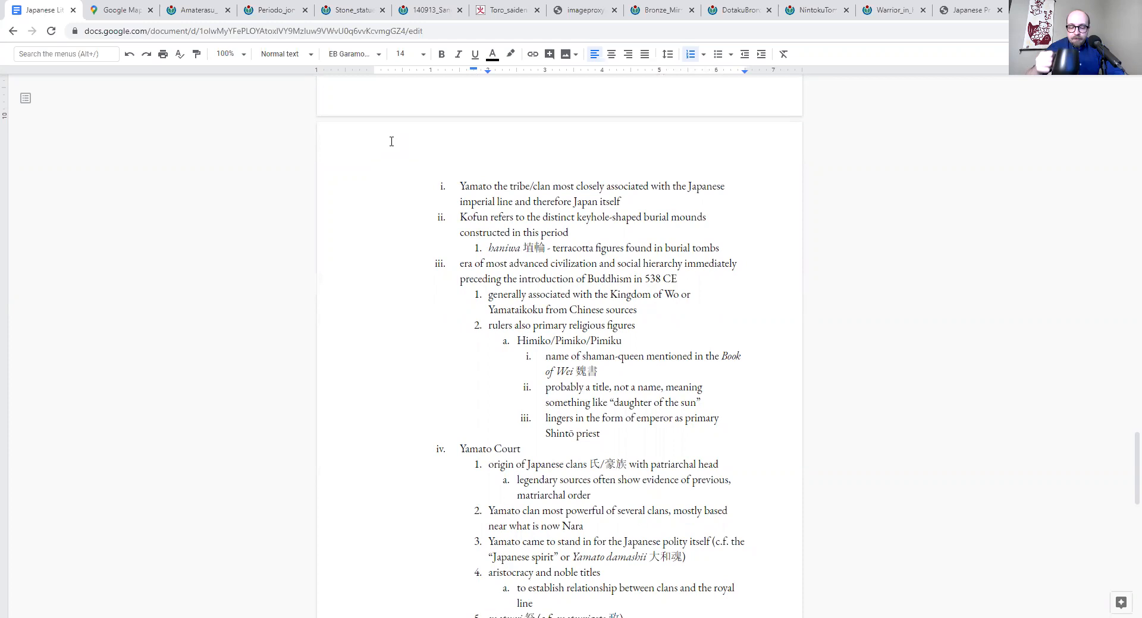
{"action": "left_click", "coordinate": [888, 9]}
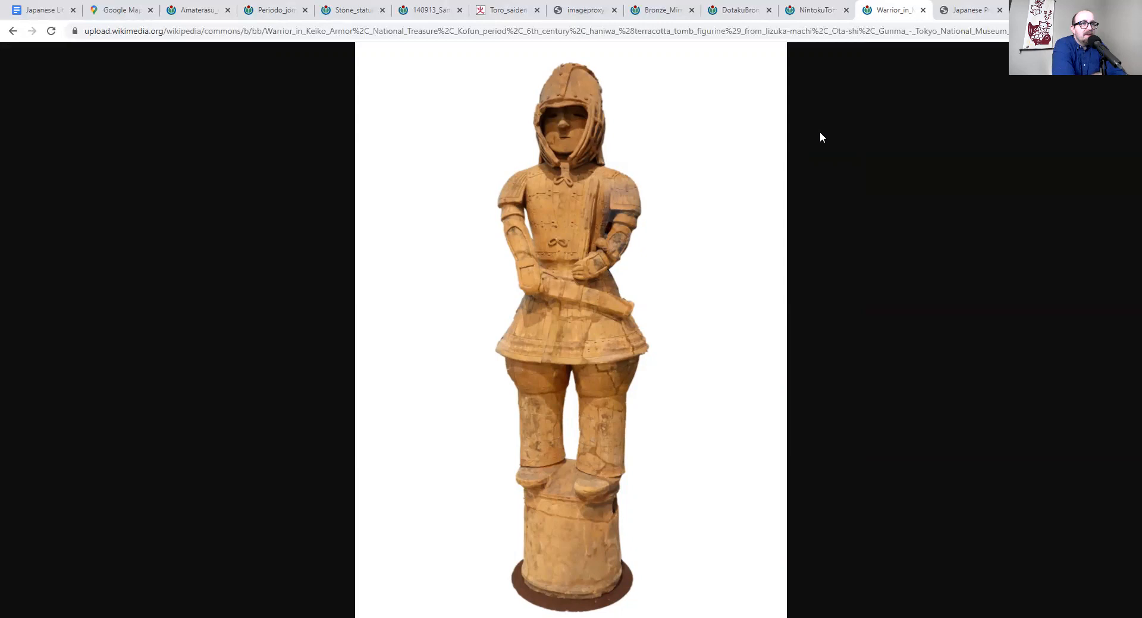
{"action": "mouse_move", "coordinate": [550, 221]}
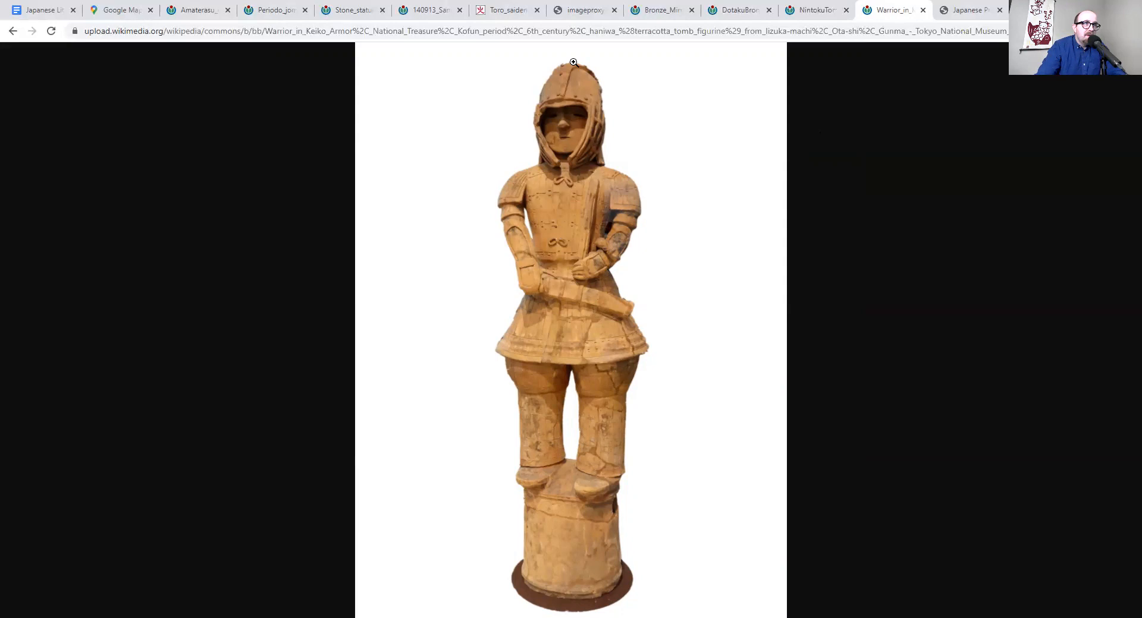
{"action": "mouse_move", "coordinate": [596, 112]}
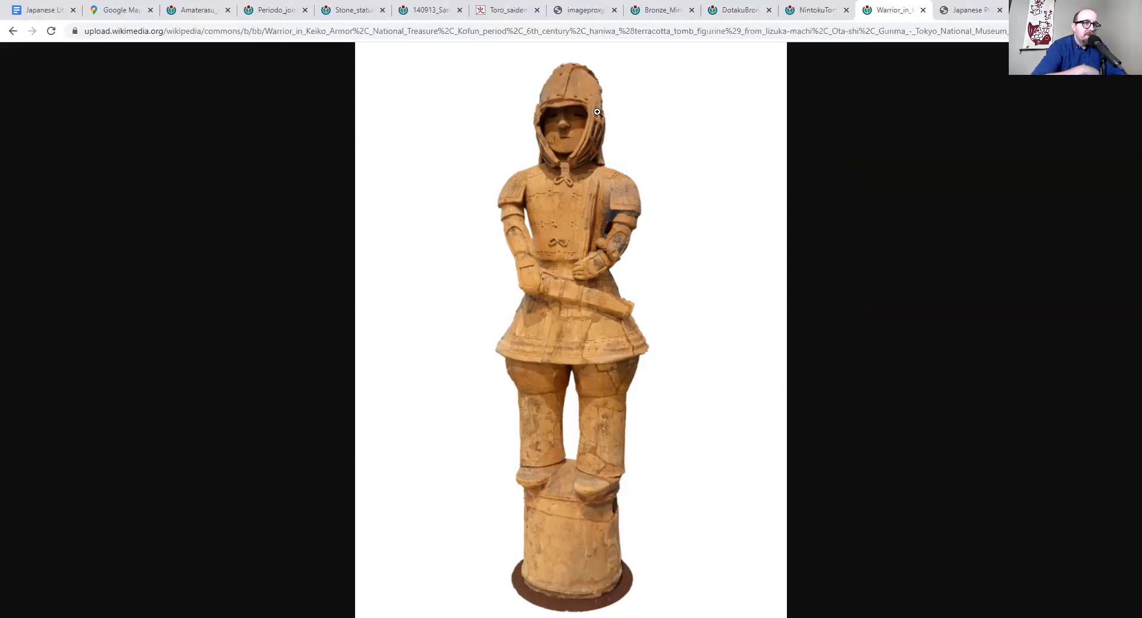
{"action": "mouse_move", "coordinate": [595, 542]}
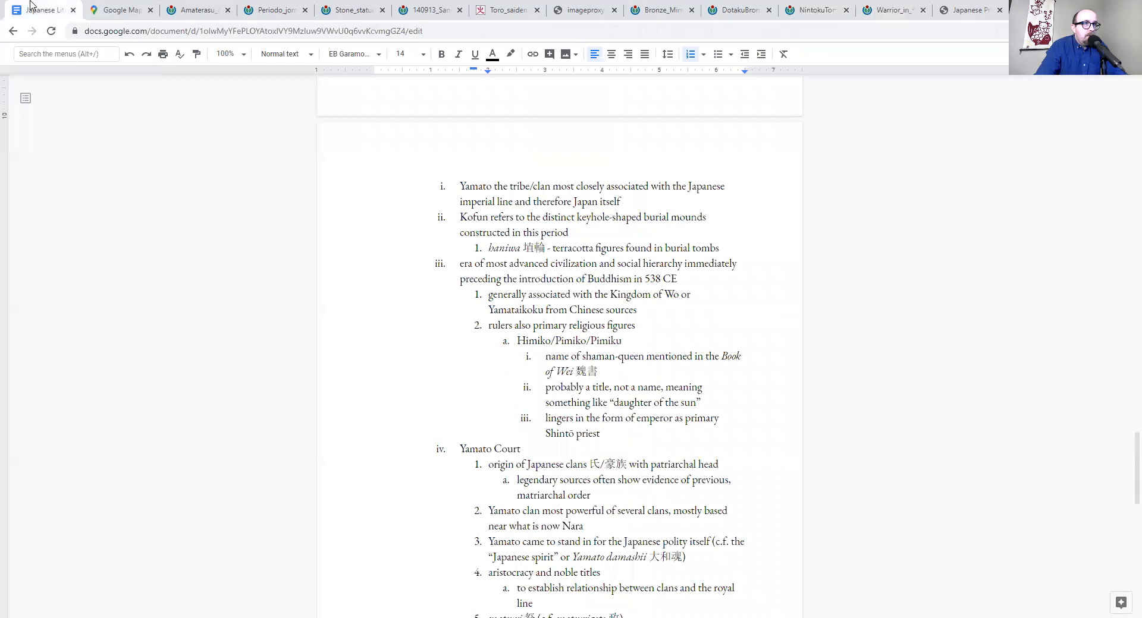
{"action": "scroll", "scroll_direction": "down", "scroll_amount": 3}
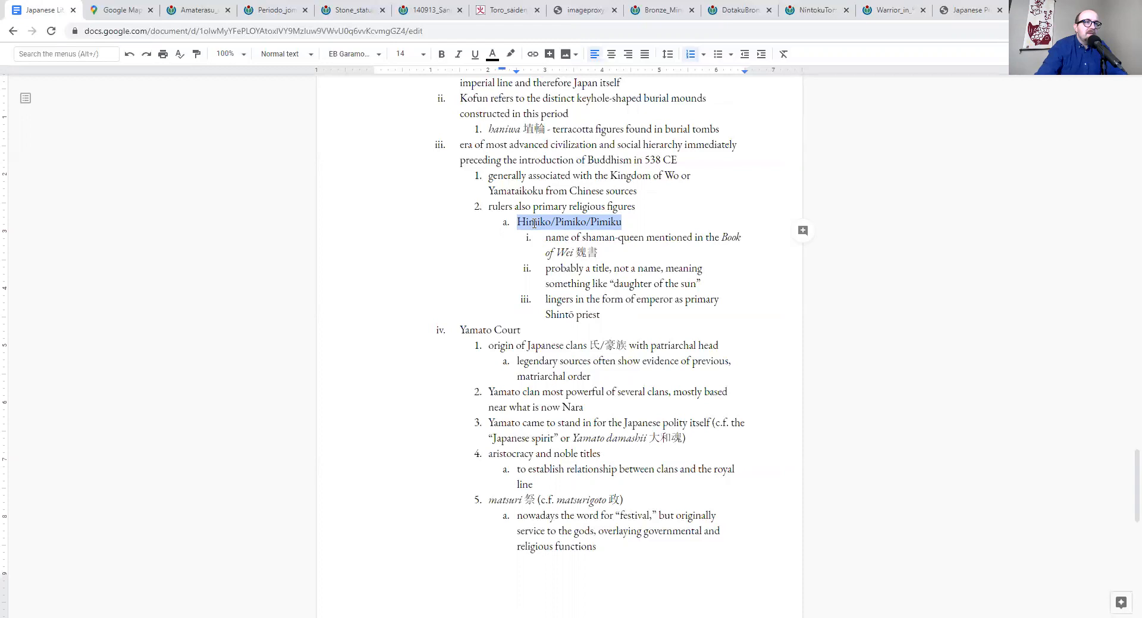
{"action": "left_click", "coordinate": [532, 223]}
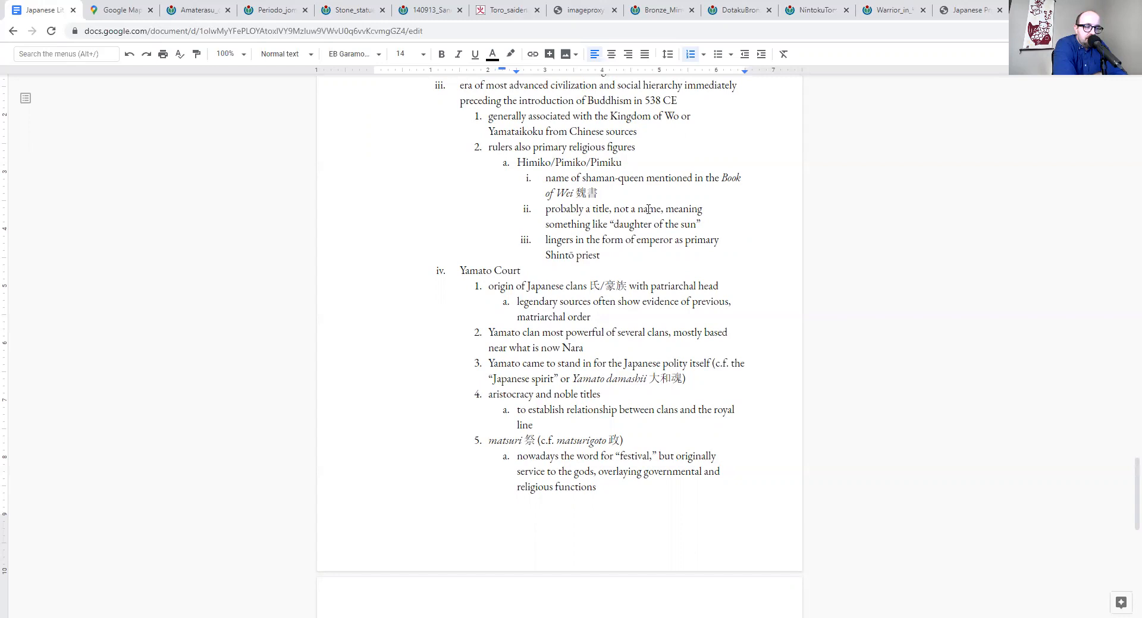
{"action": "scroll", "scroll_direction": "down", "scroll_amount": 3}
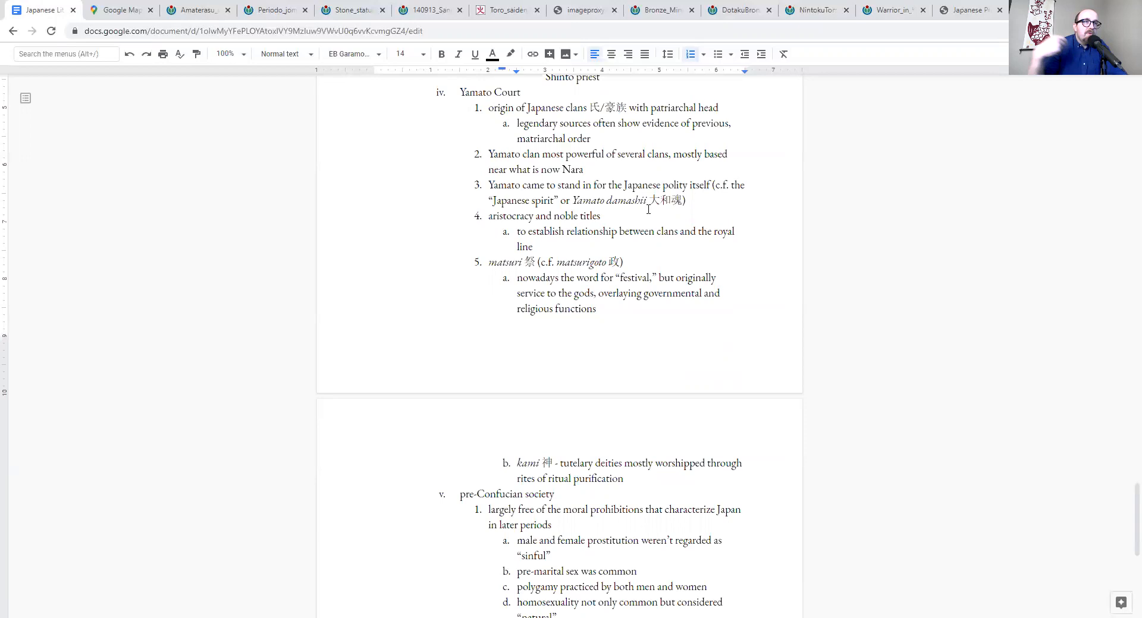
Zoom the Nara map out to show Osaka, Kyoto and the Ise Bay coast together
{"action": "left_click", "coordinate": [120, 9]}
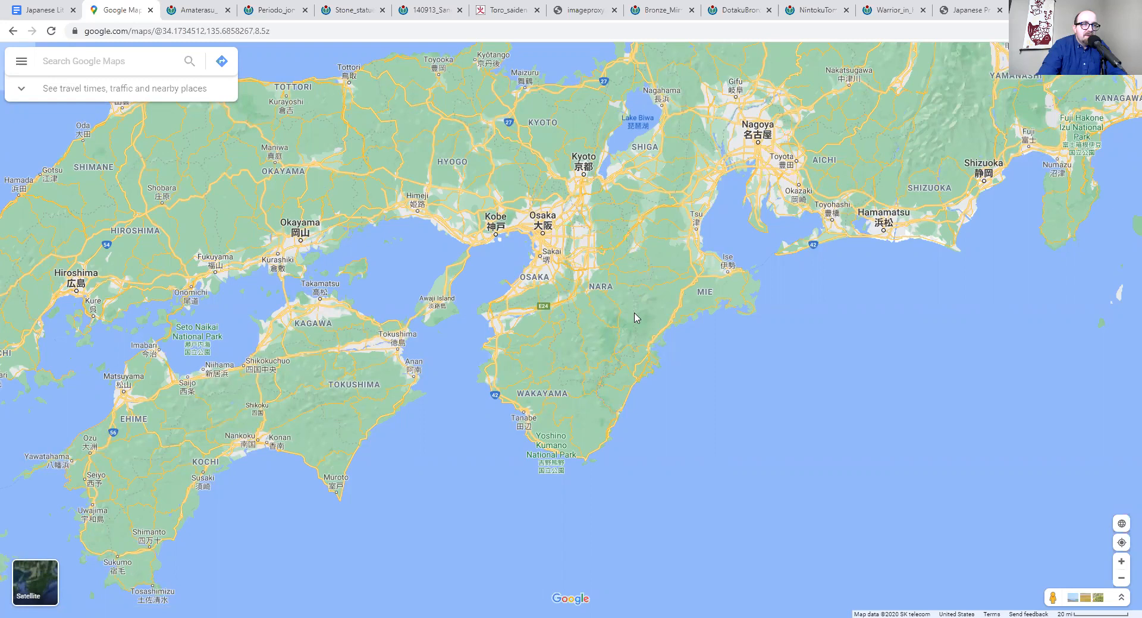
{"action": "mouse_move", "coordinate": [563, 387]}
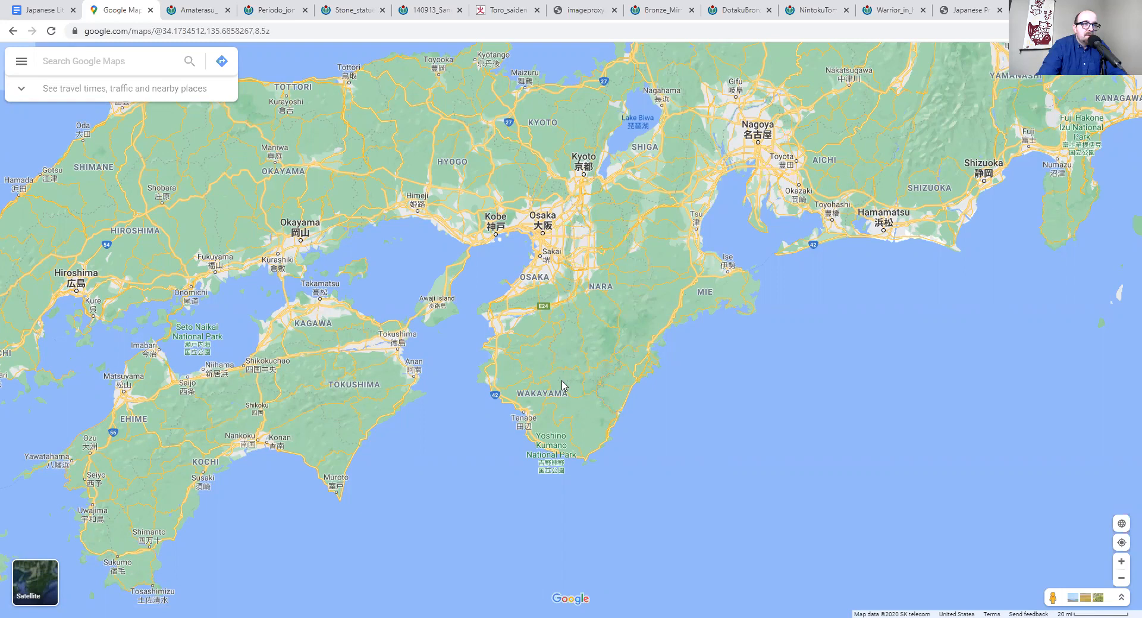
{"action": "scroll", "scroll_direction": "up", "scroll_amount": 3}
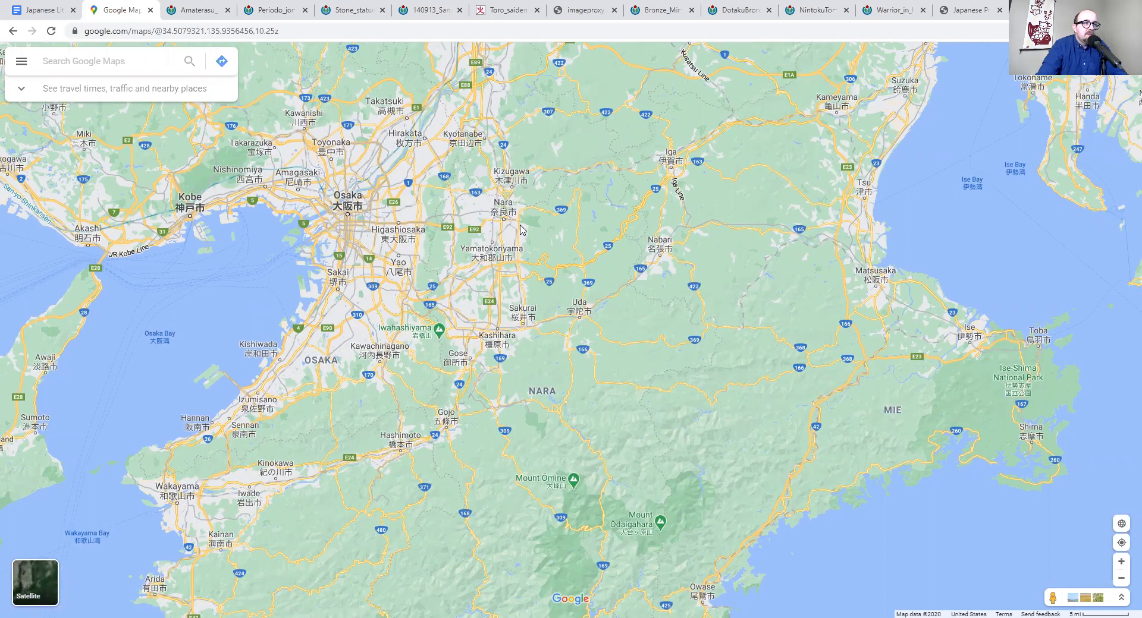
{"action": "mouse_move", "coordinate": [436, 377]}
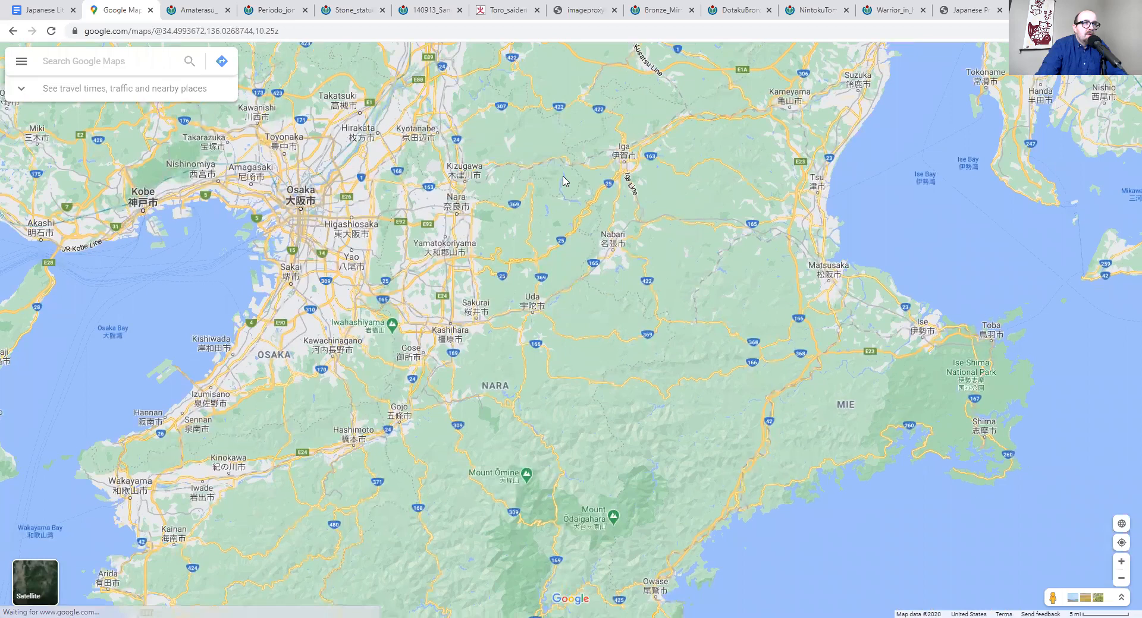
{"action": "scroll", "scroll_direction": "down", "scroll_amount": 3}
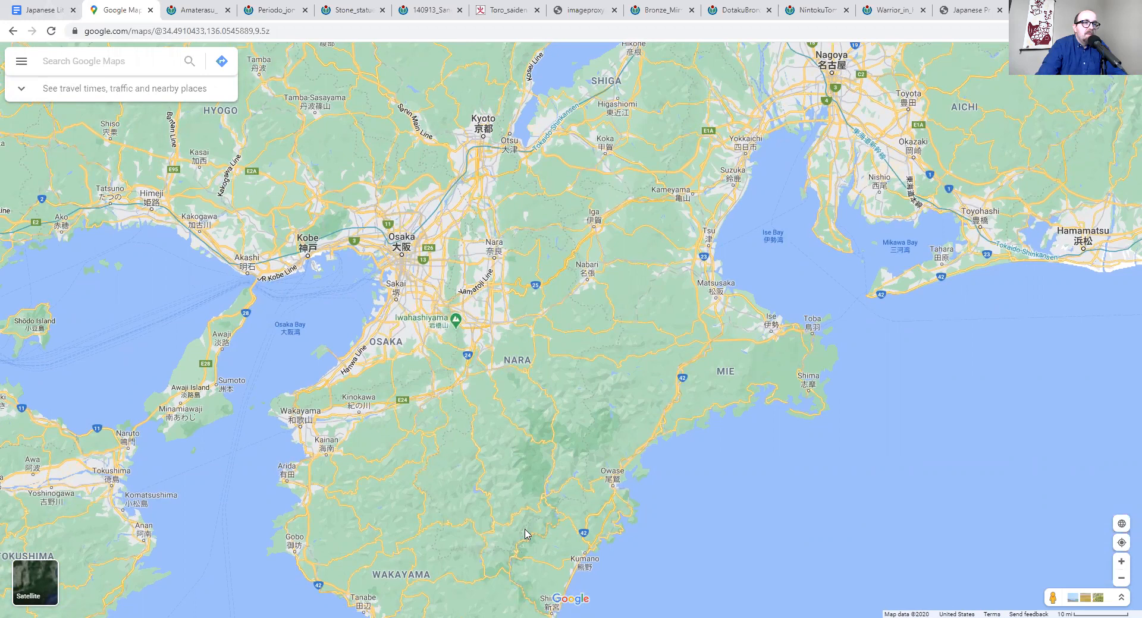
{"action": "left_click", "coordinate": [40, 10]}
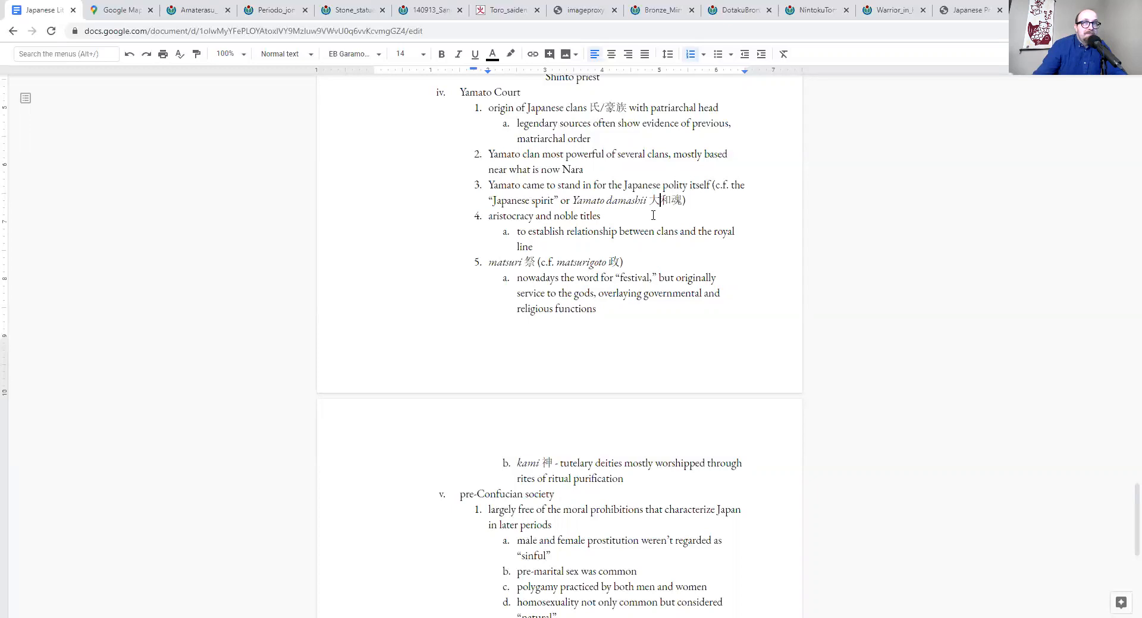
{"action": "scroll", "scroll_direction": "down", "scroll_amount": 3}
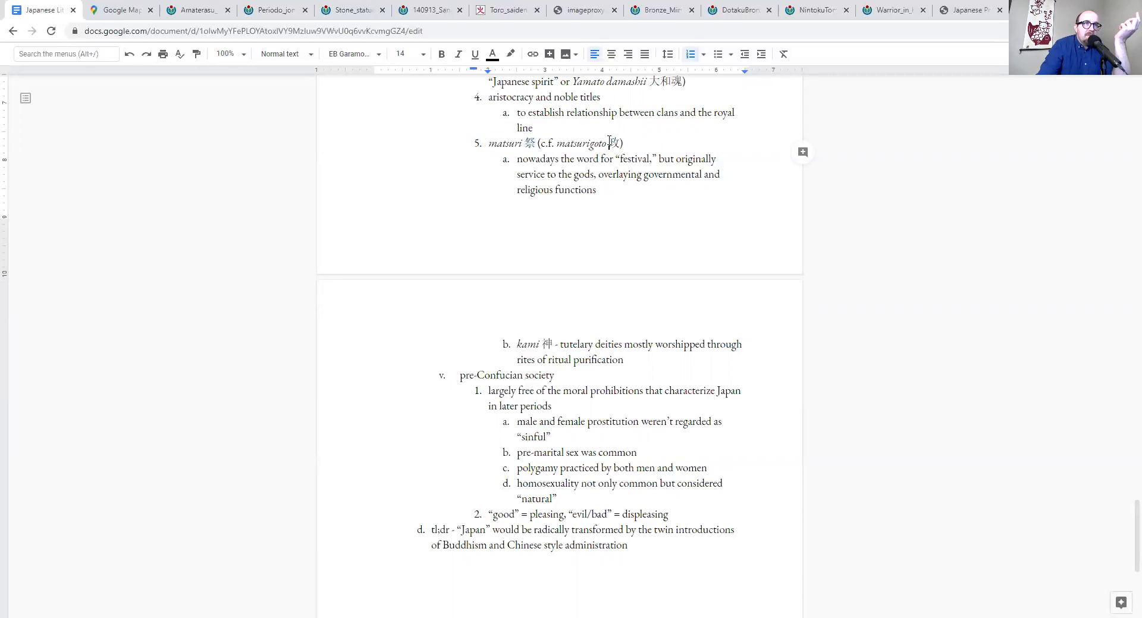
{"action": "double_click", "coordinate": [614, 143]}
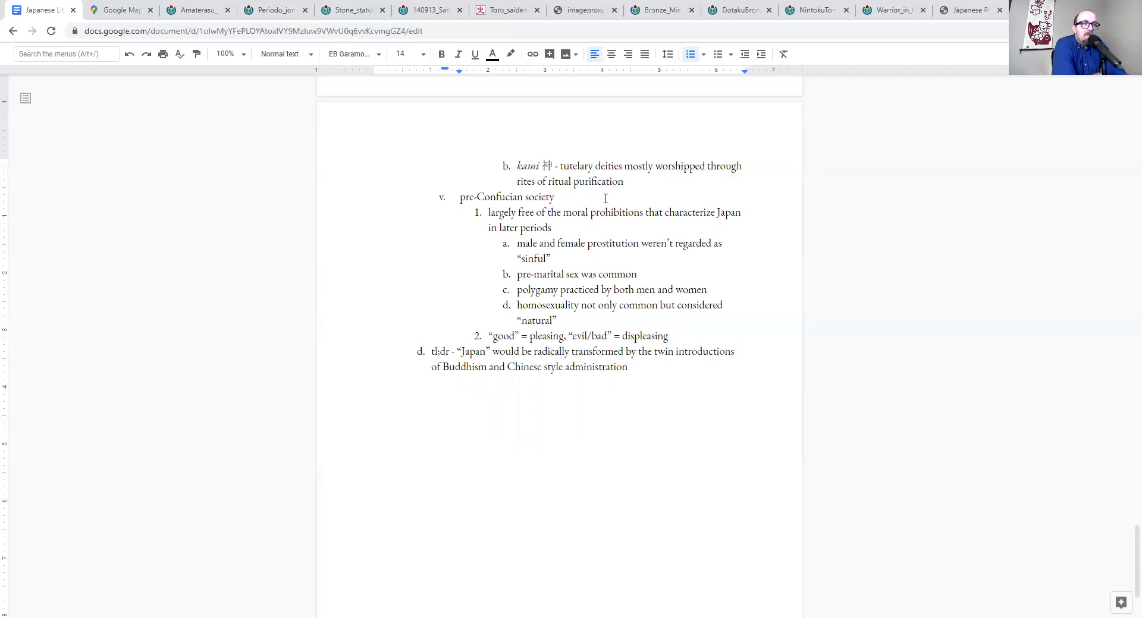
Read the Japanese Prehistory PDF passage on prostitution and early sexual customs, then switch back
{"action": "left_click", "coordinate": [968, 10]}
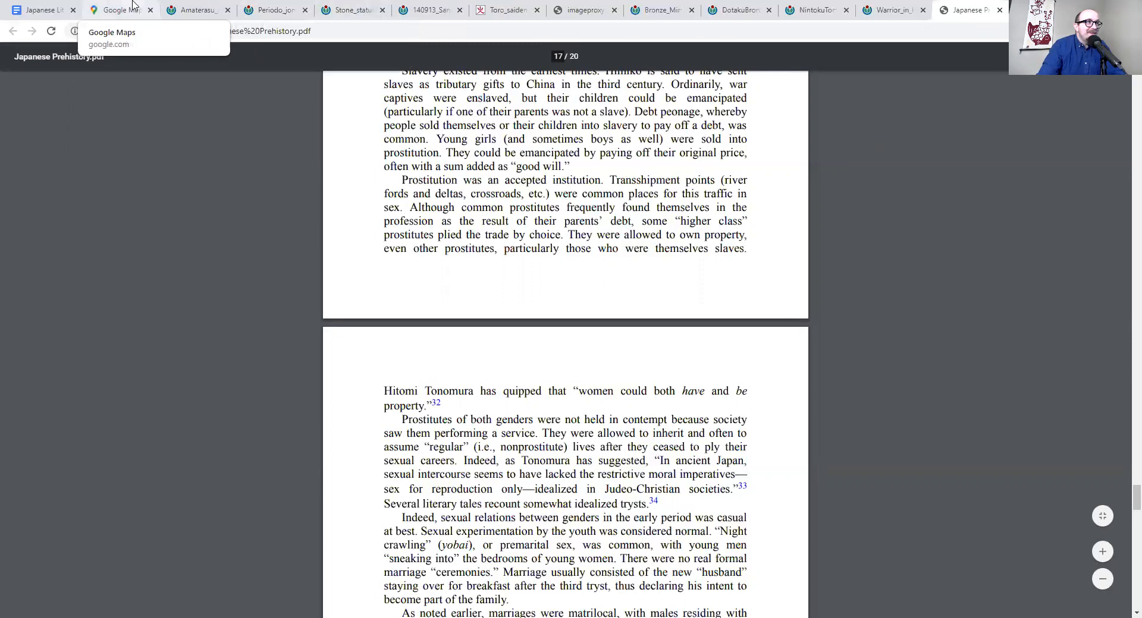
{"action": "left_click", "coordinate": [37, 10]}
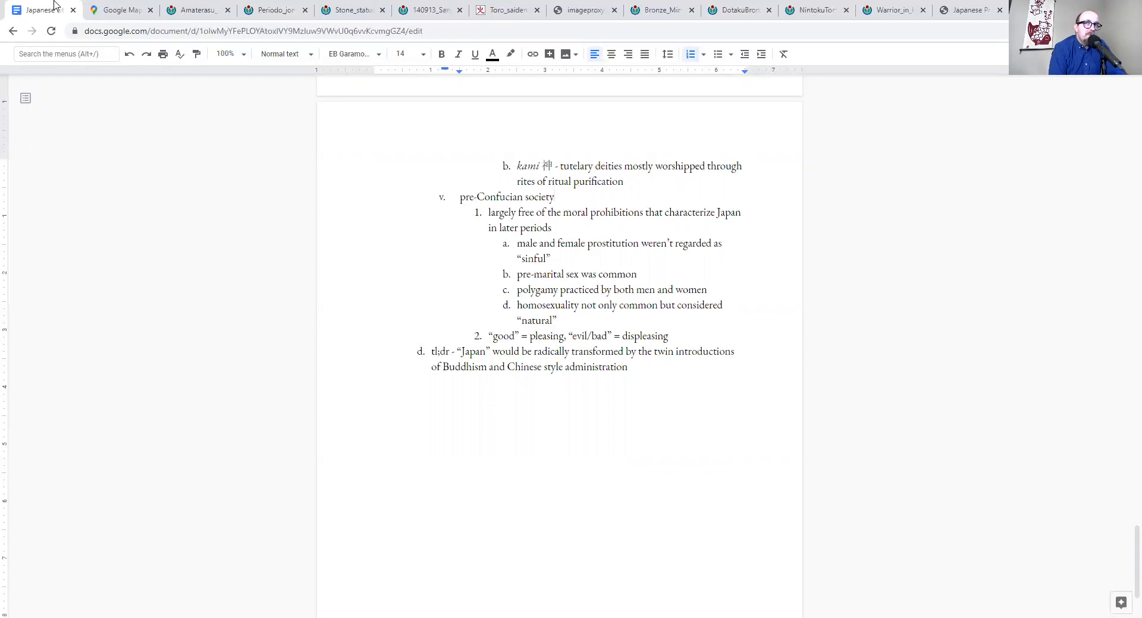
{"action": "left_click", "coordinate": [553, 196]}
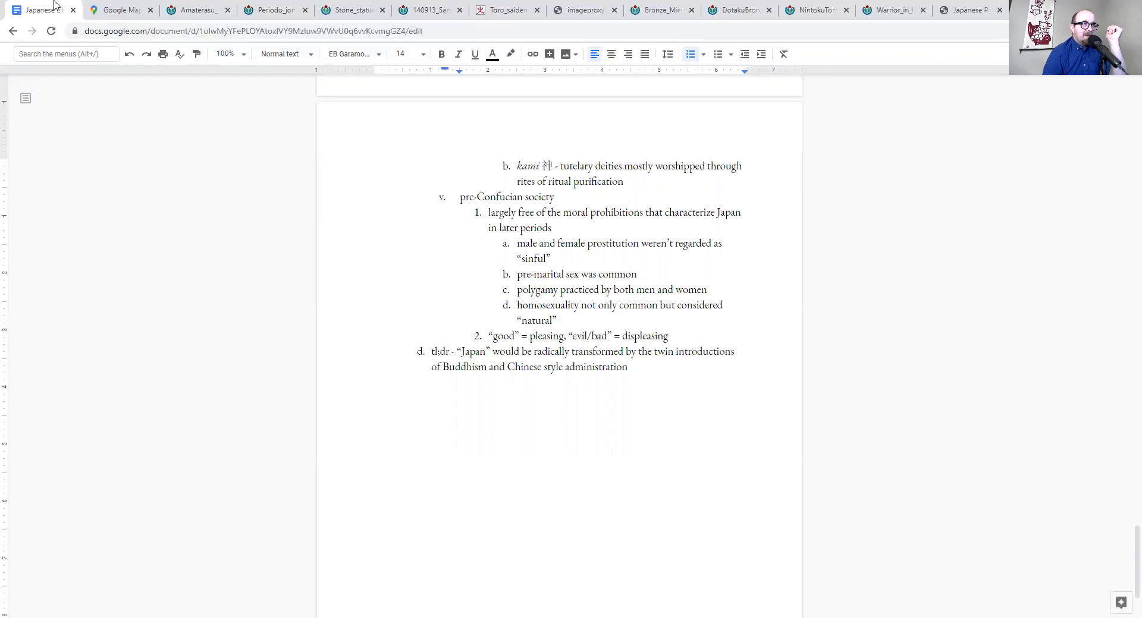
{"action": "left_click", "coordinate": [553, 196]}
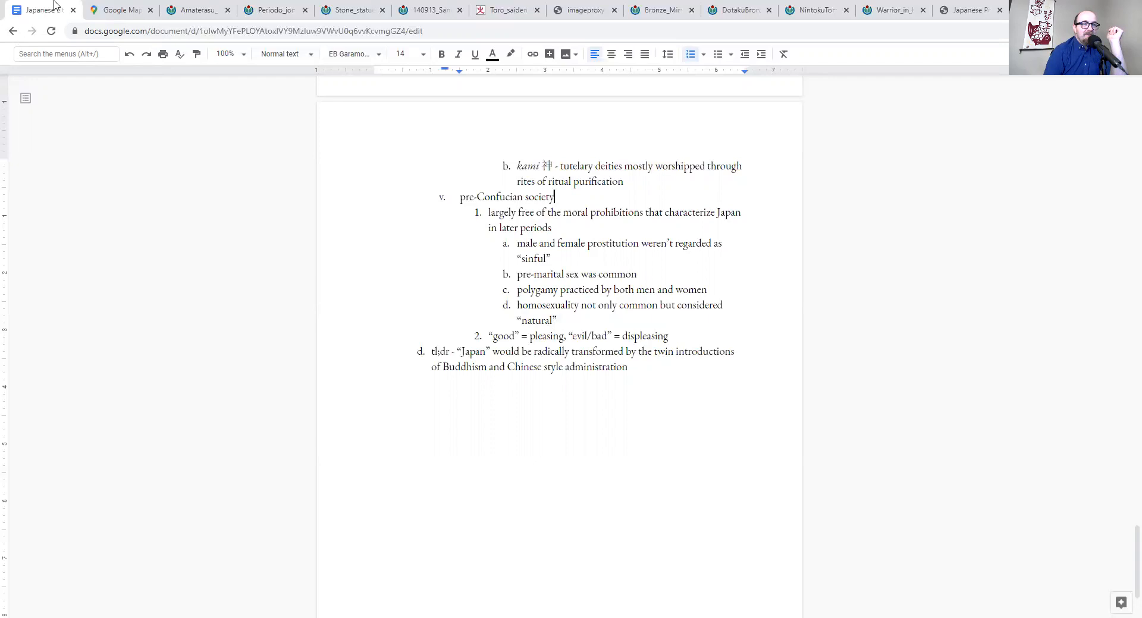